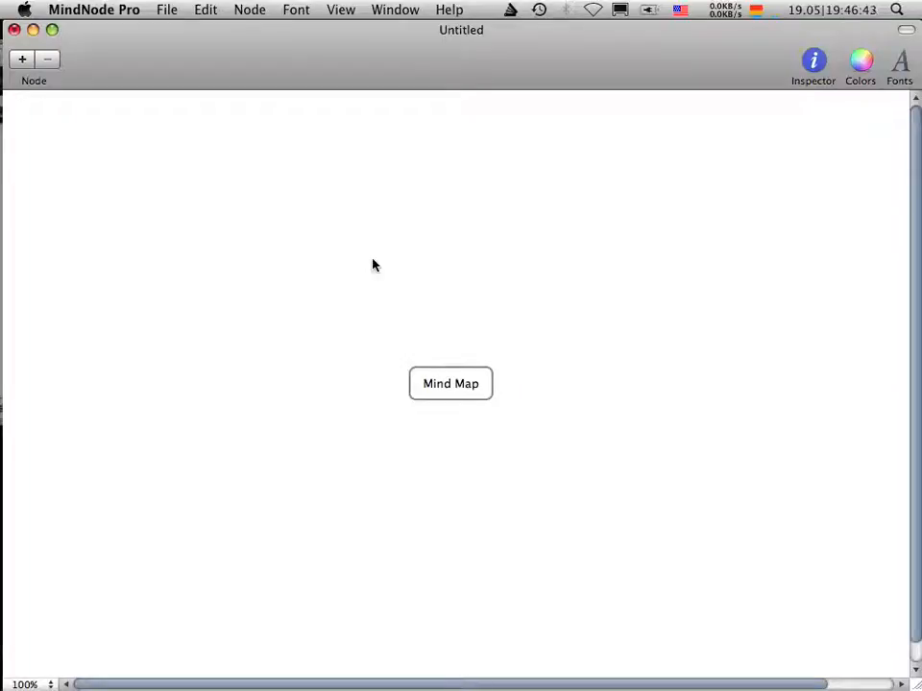
Check the About window and look through the Node menu's commands for adding nodes.
click(94, 8)
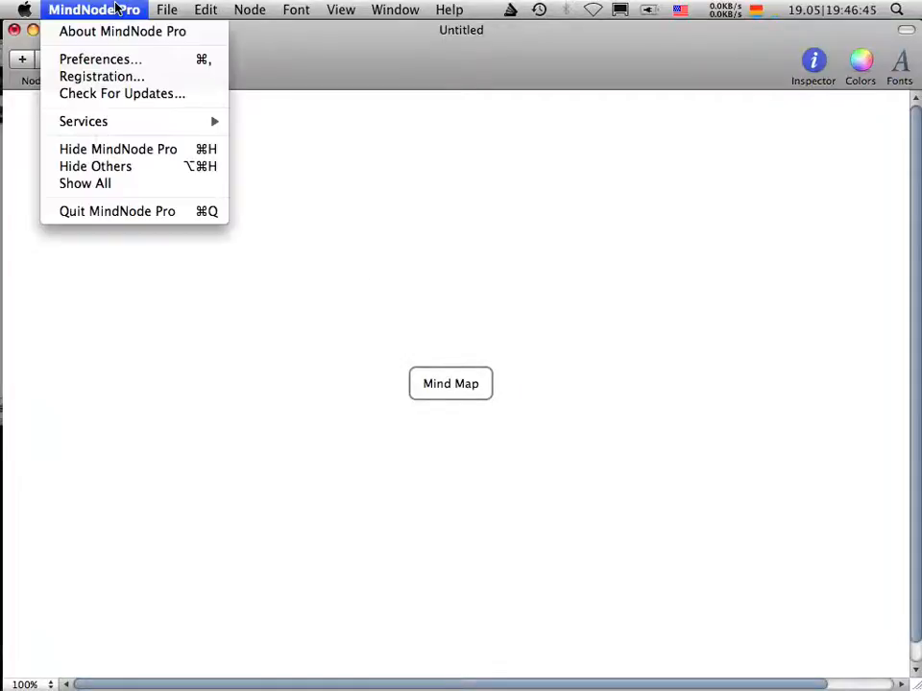
click(123, 31)
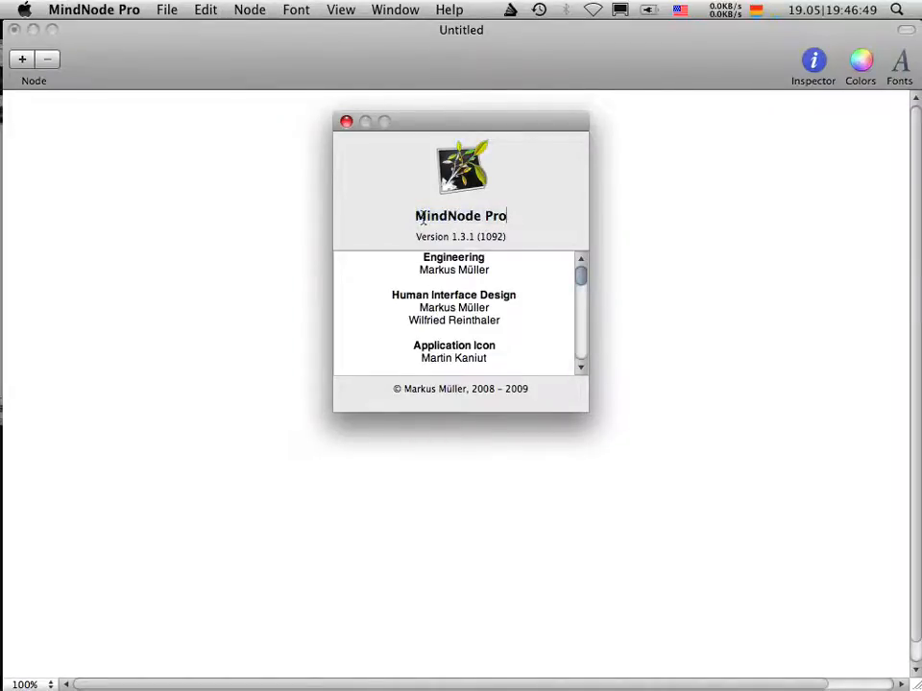
click(346, 121)
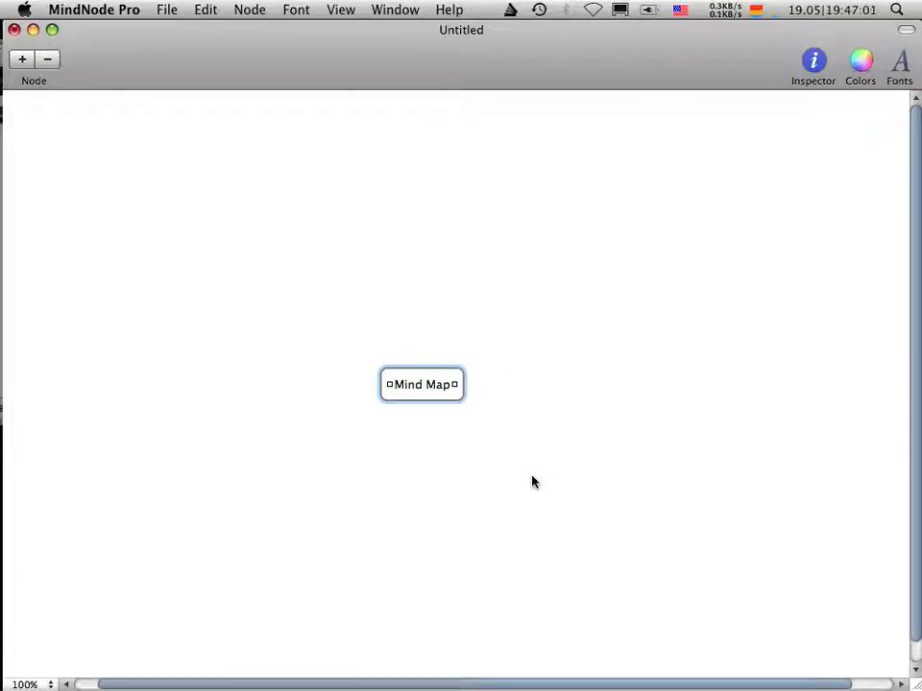
mouse_move(299, 302)
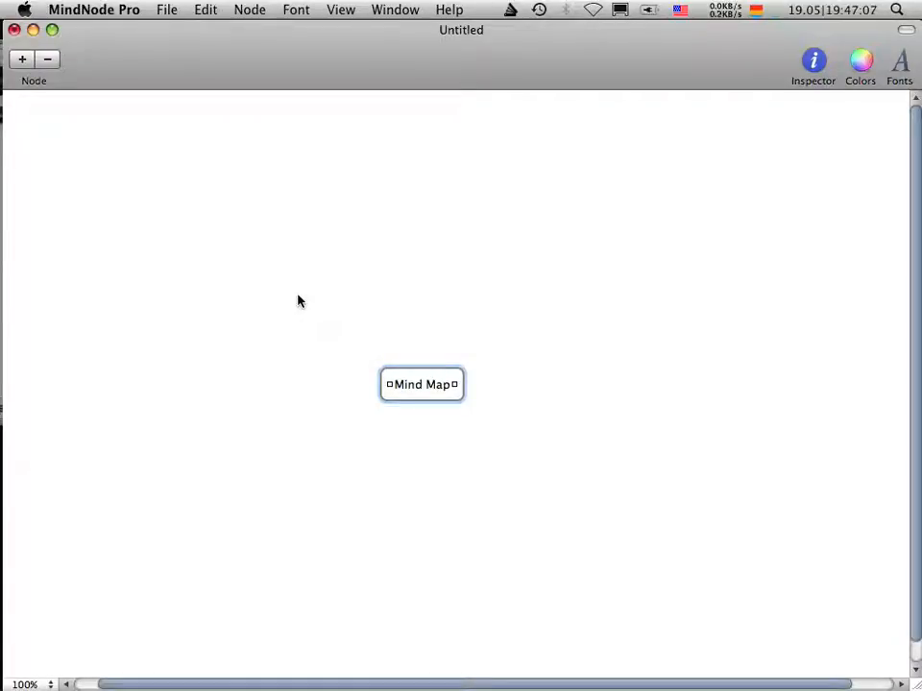
click(250, 9)
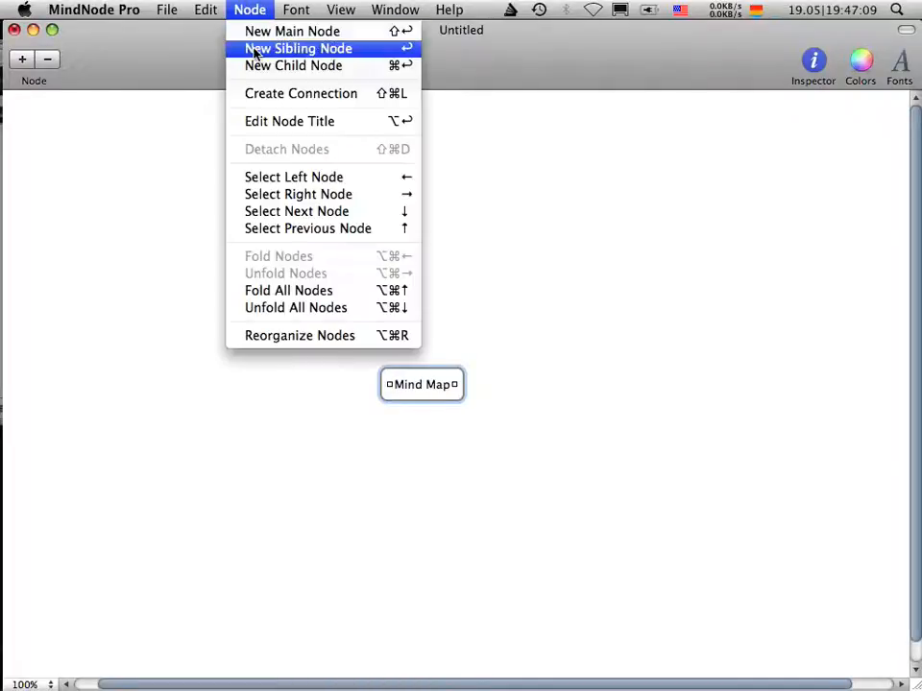
mouse_move(292, 31)
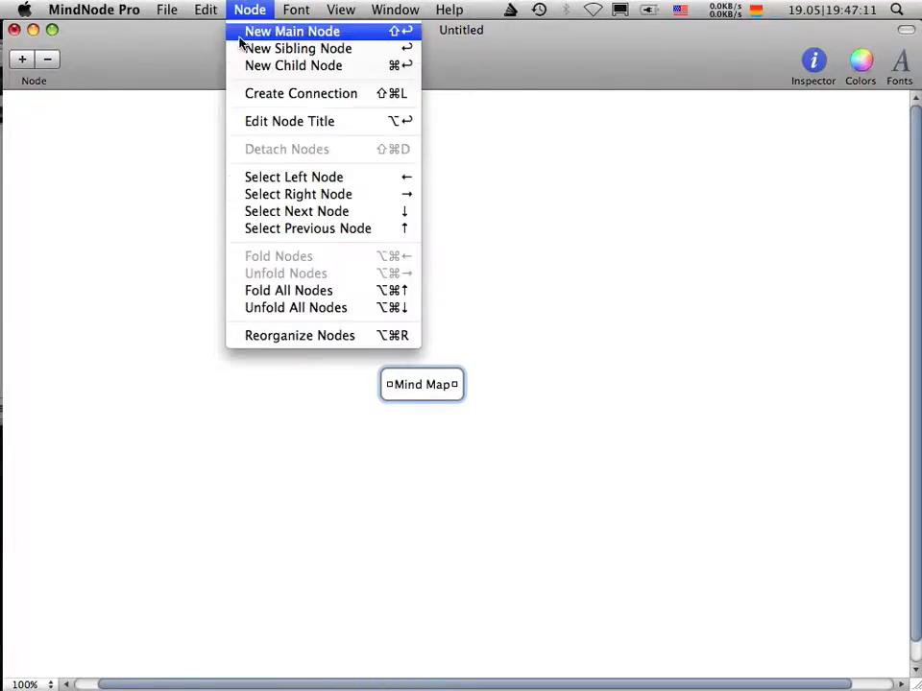
mouse_move(355, 43)
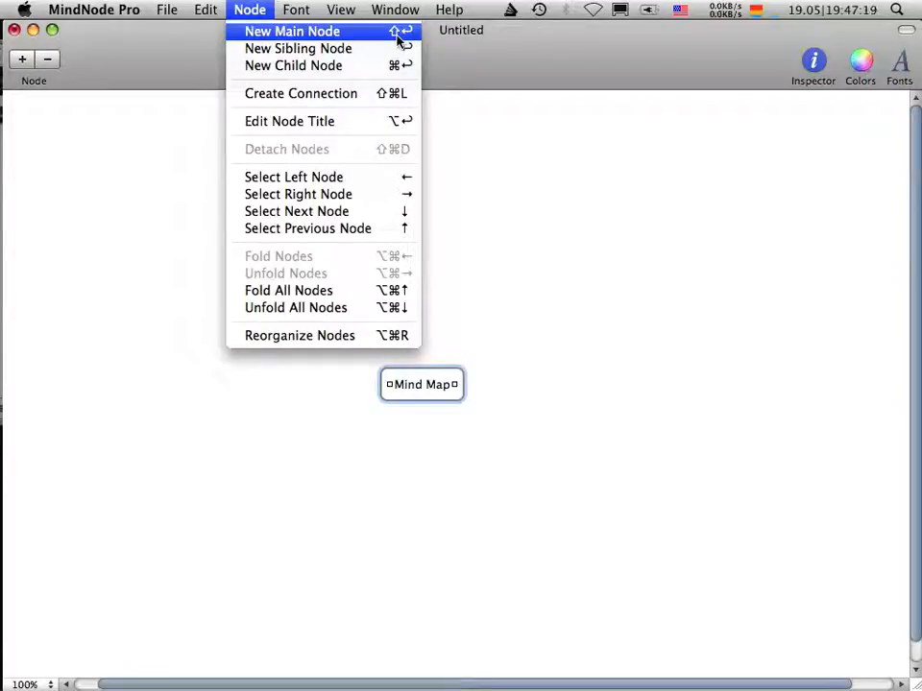
mouse_move(142, 134)
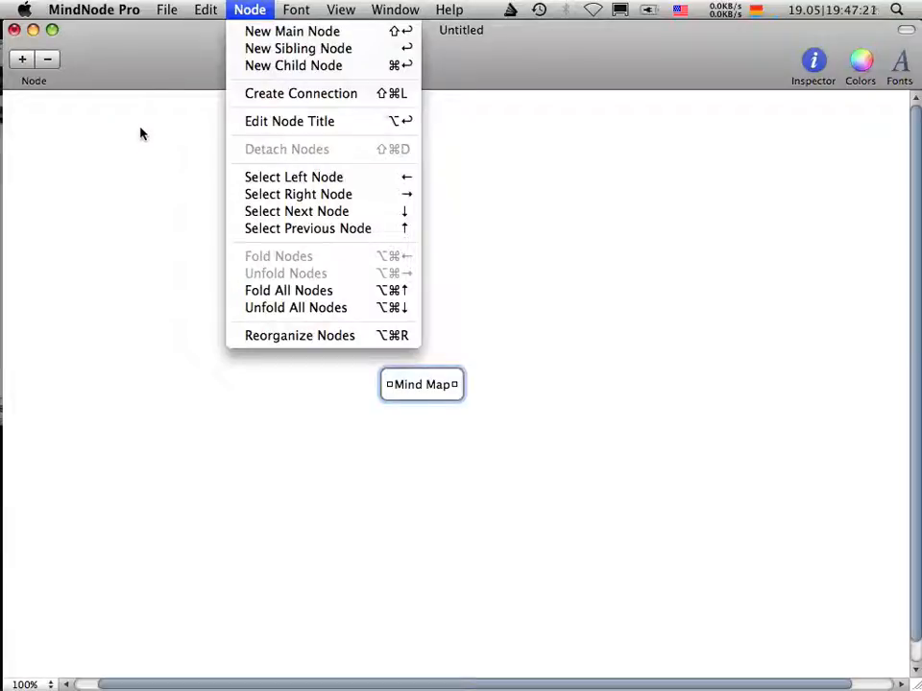
mouse_move(292, 30)
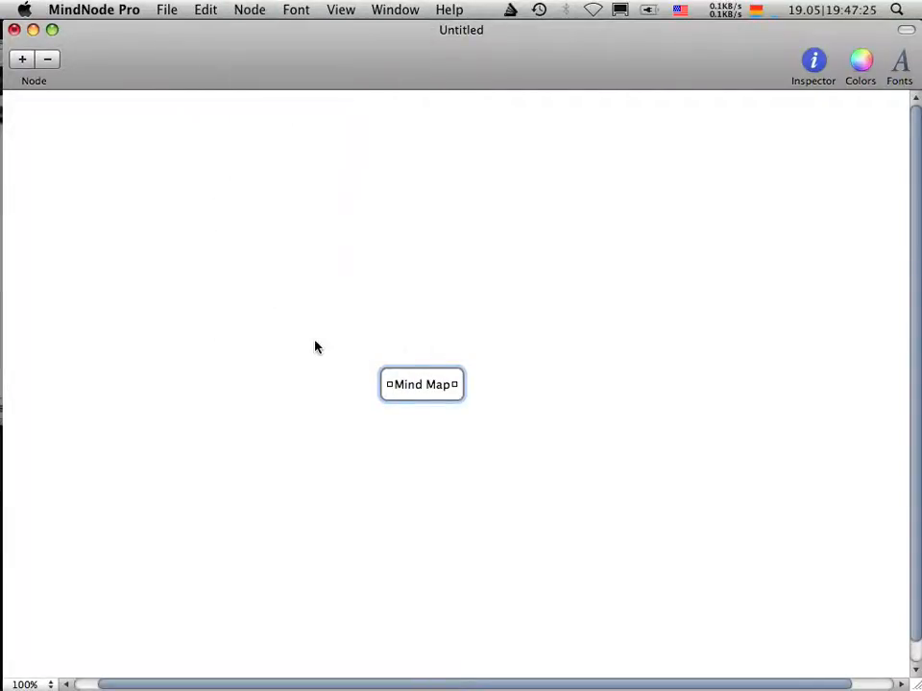
Rename the central Mind Map node to 'Podcast Episode: GTD'.
key(alt)
text(P)
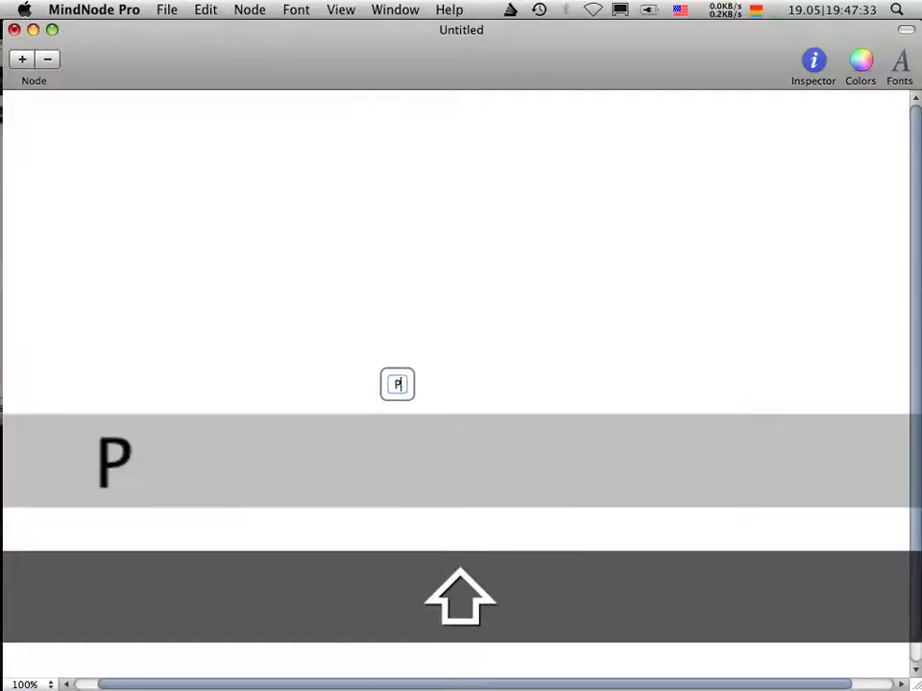
text(odcast Episode)
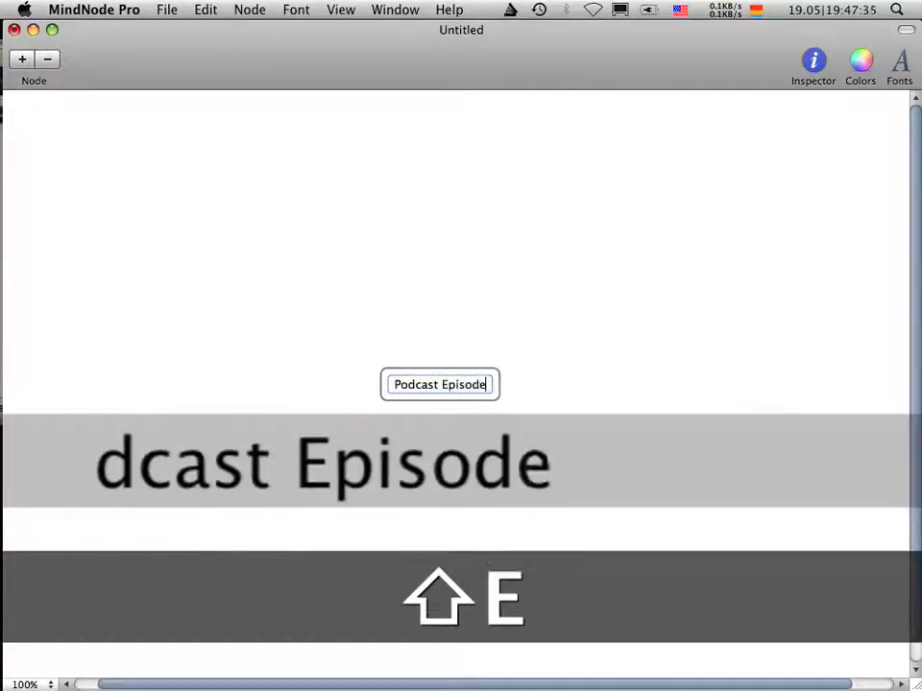
text(: GTD)
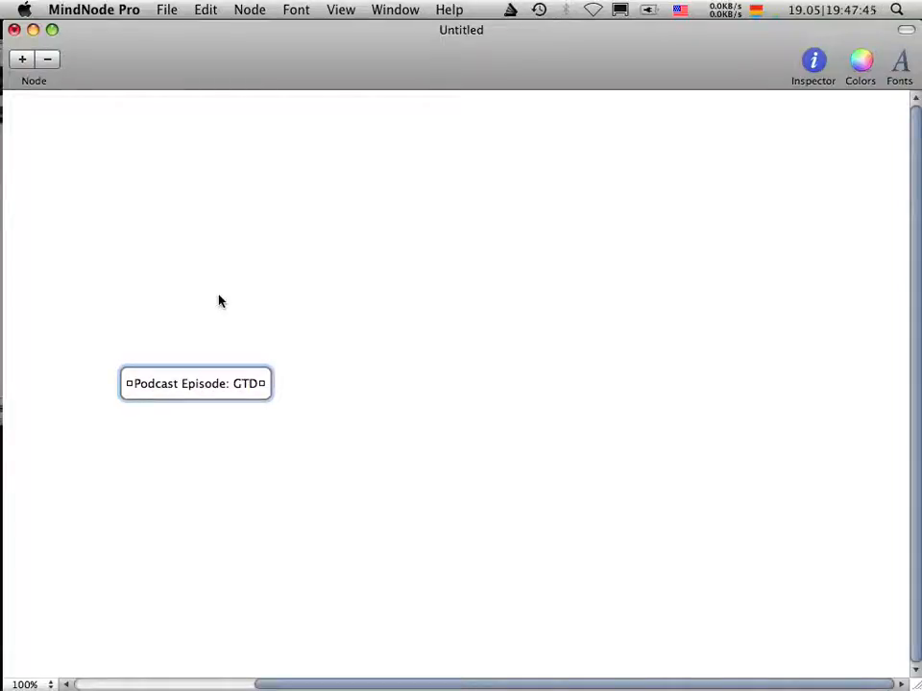
mouse_move(260, 6)
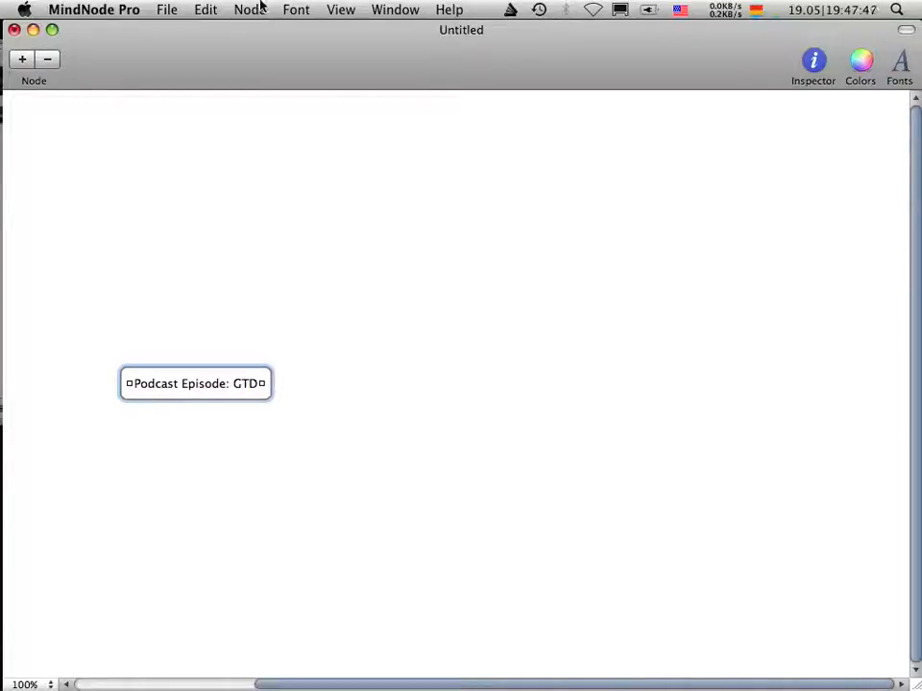
click(250, 7)
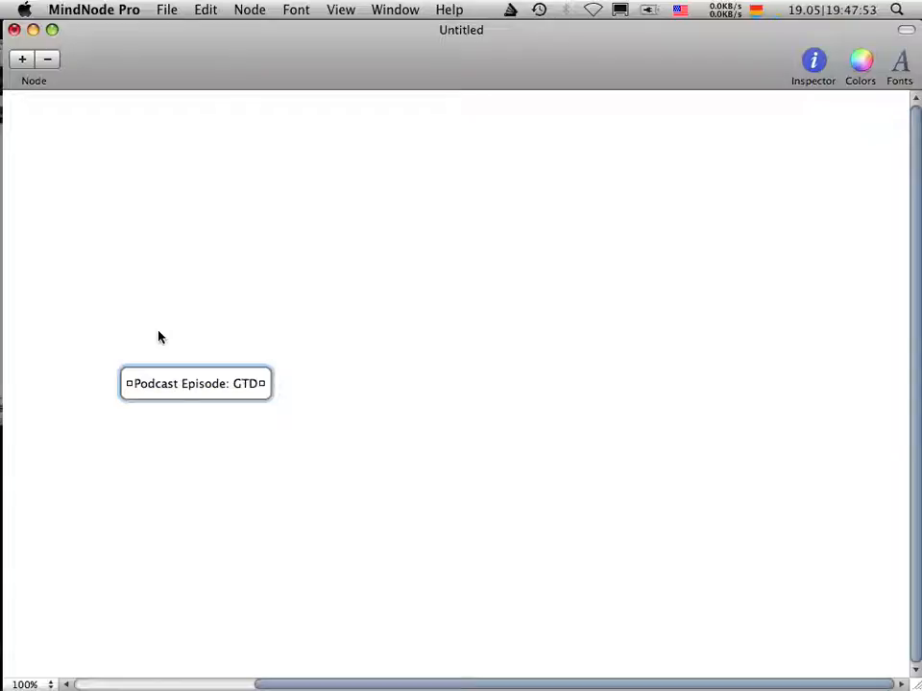
mouse_move(298, 350)
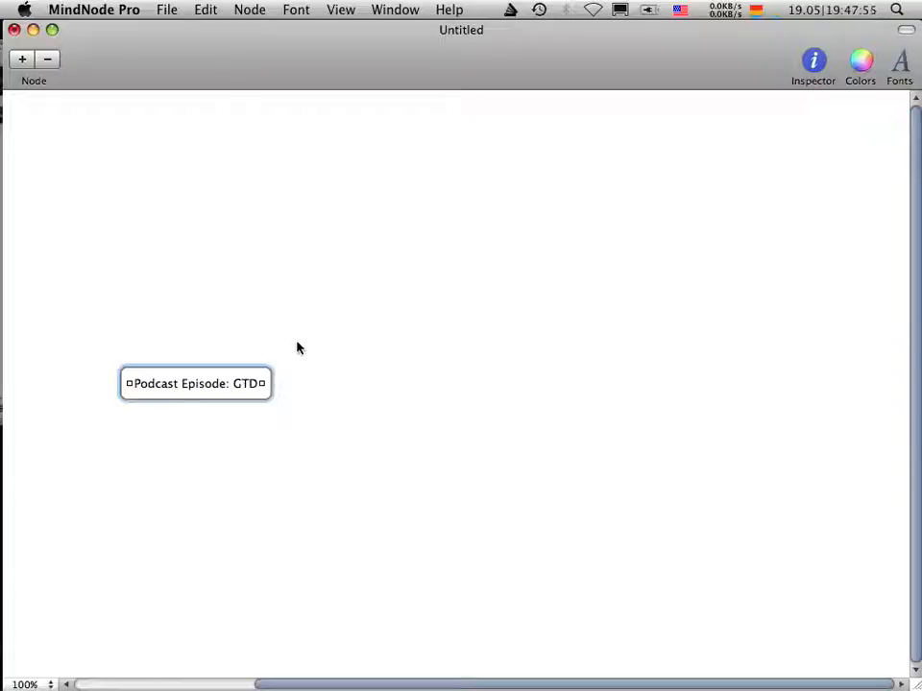
Add a Podcasters branch off the central node holding Steve and Peter.
click(21, 58)
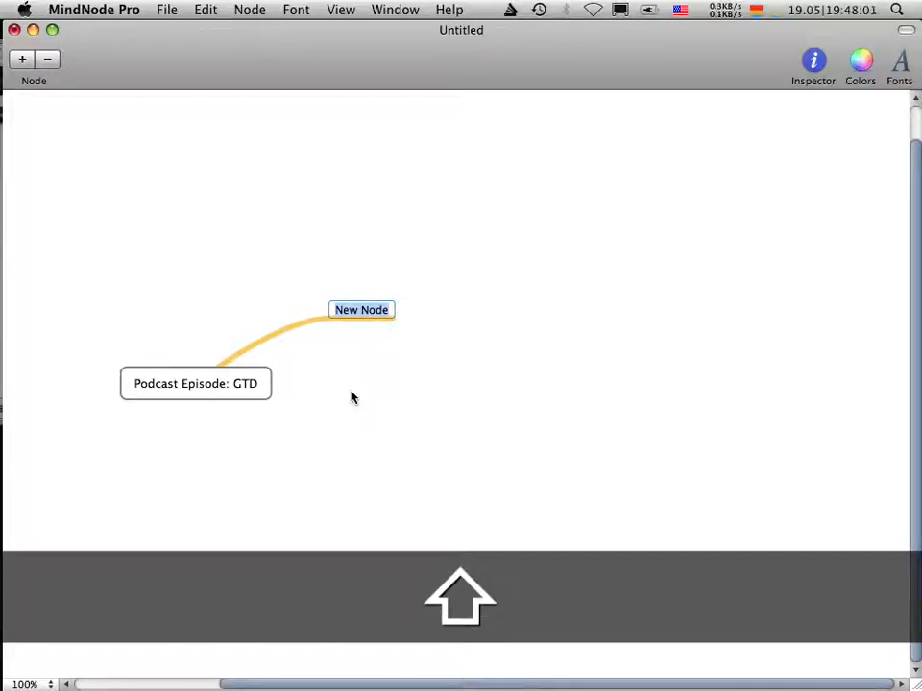
text(Podcasters)
text(Guests)
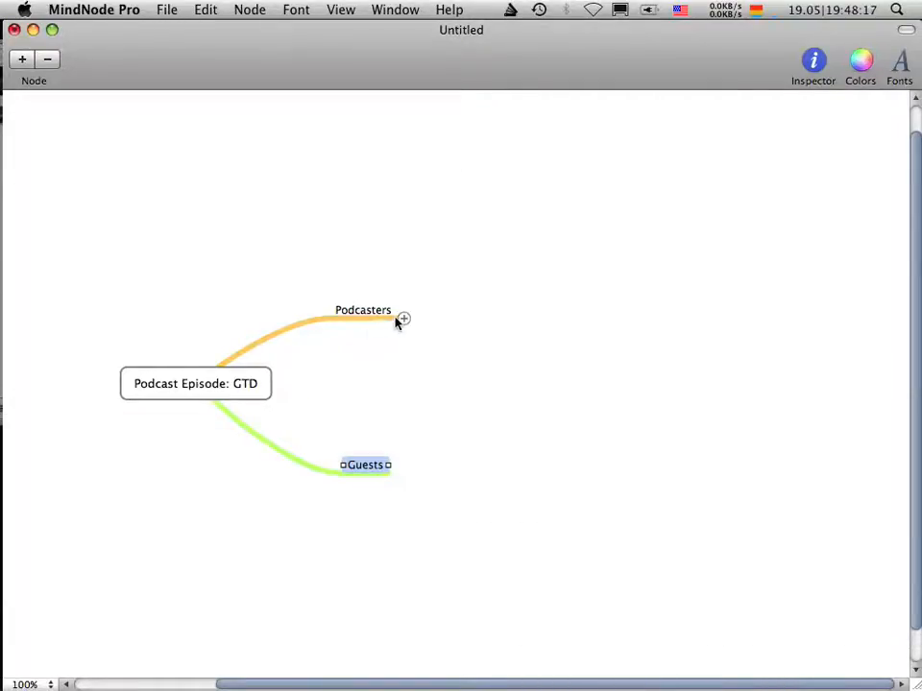
click(404, 319)
text(O)
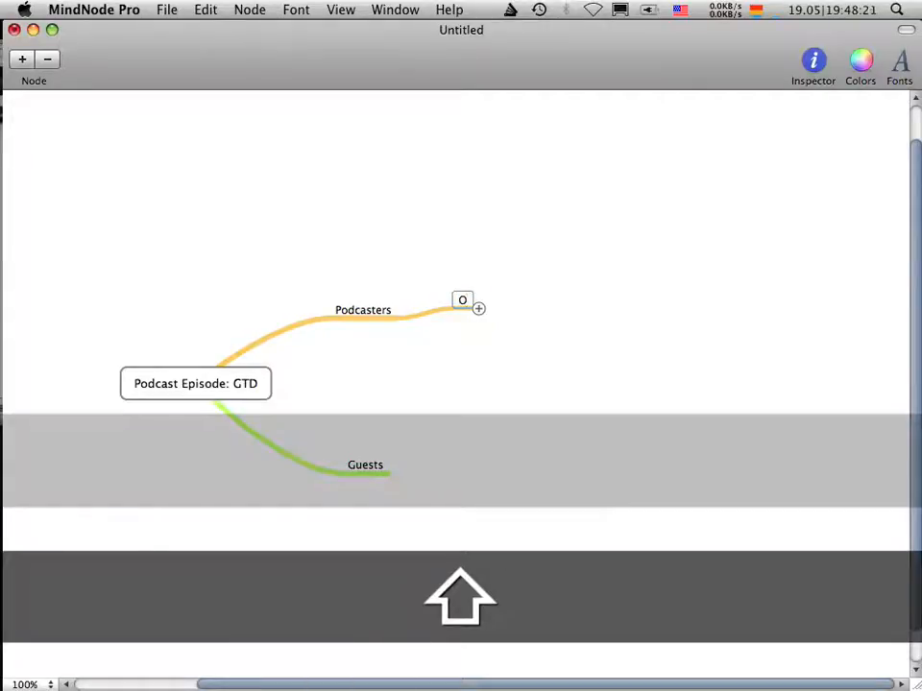
text(Steve)
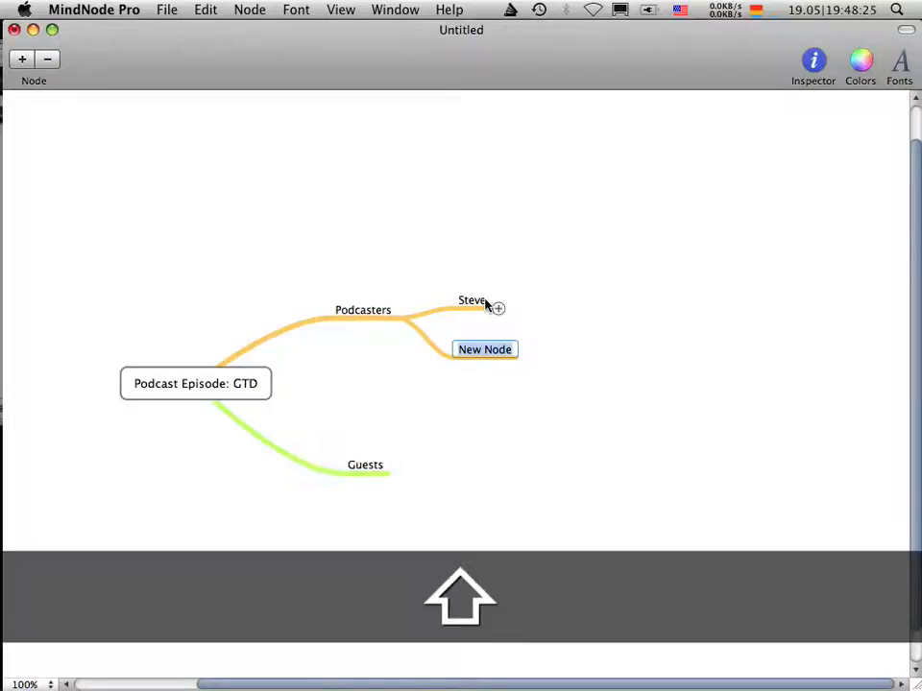
text(Peter)
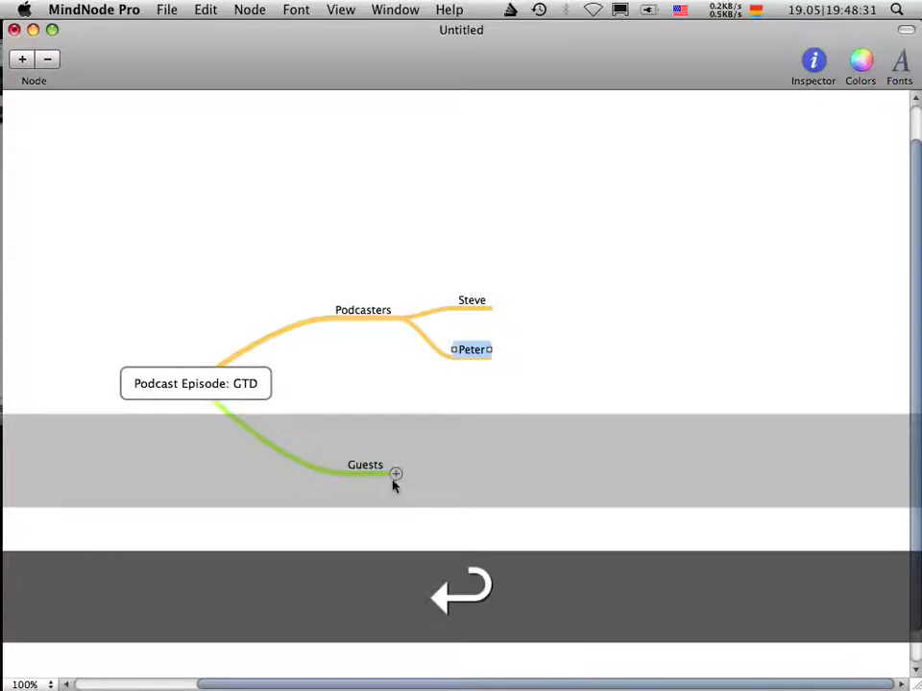
Add Andreas as a child under the Guests branch.
click(396, 475)
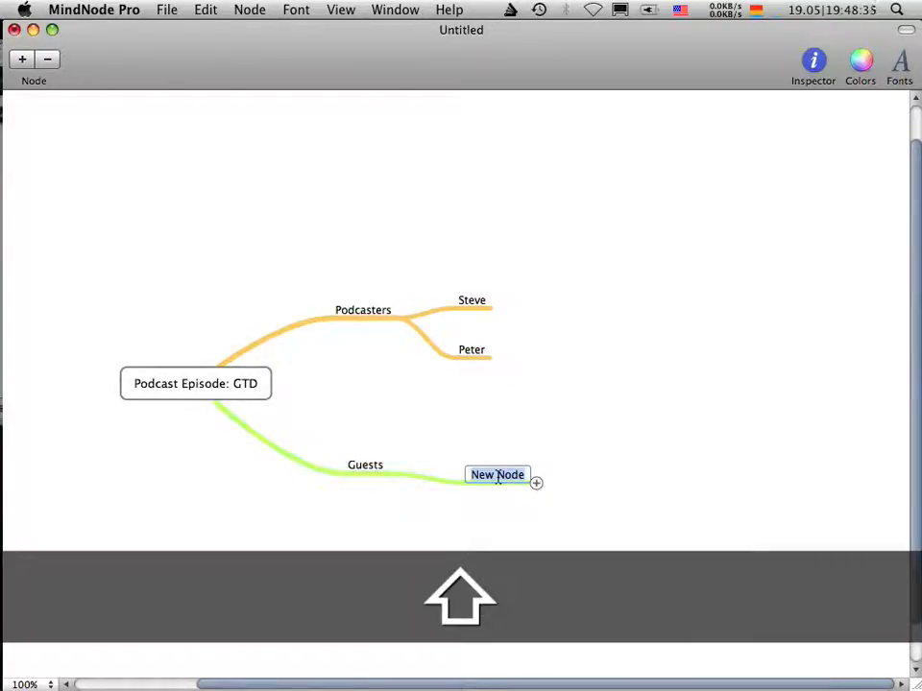
text(Andreas)
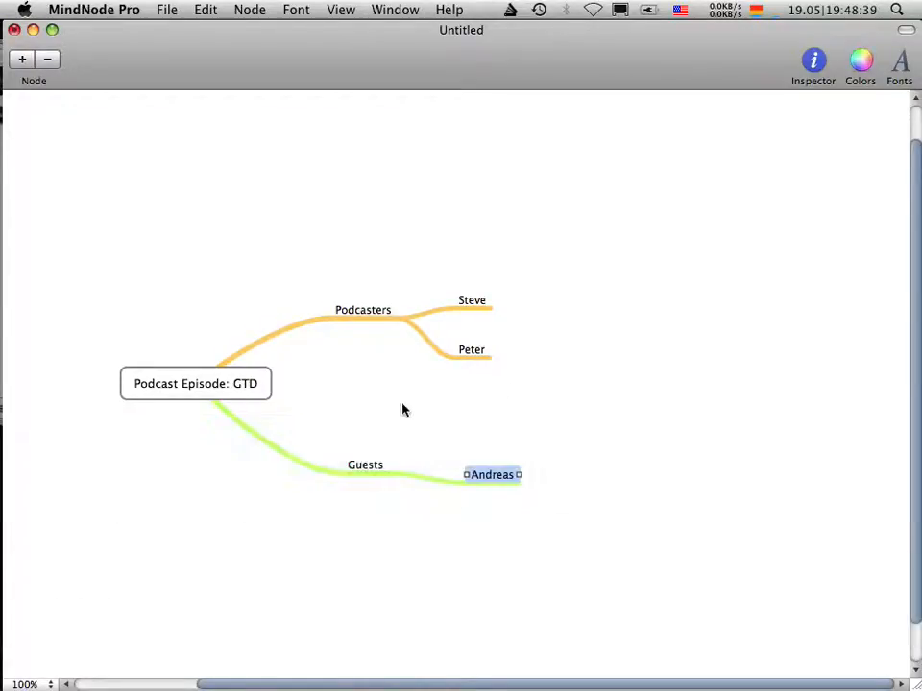
mouse_move(361, 338)
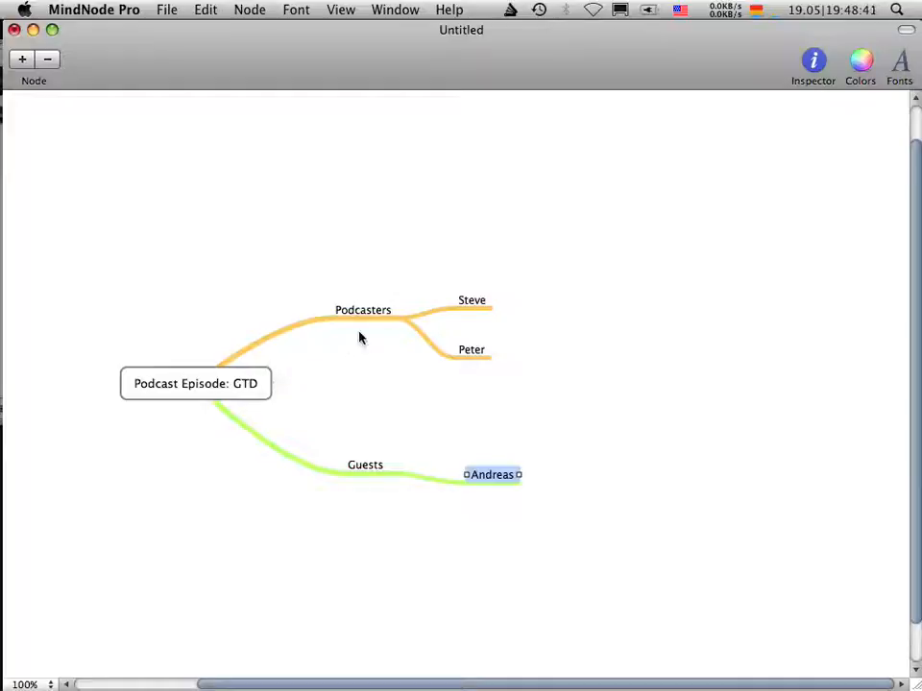
mouse_move(62, 522)
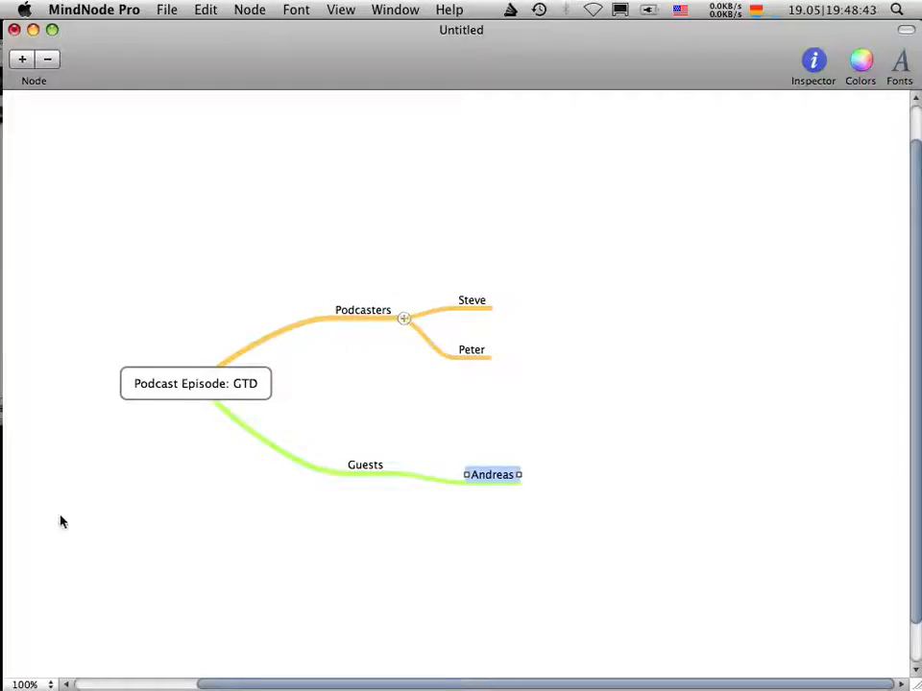
mouse_move(265, 388)
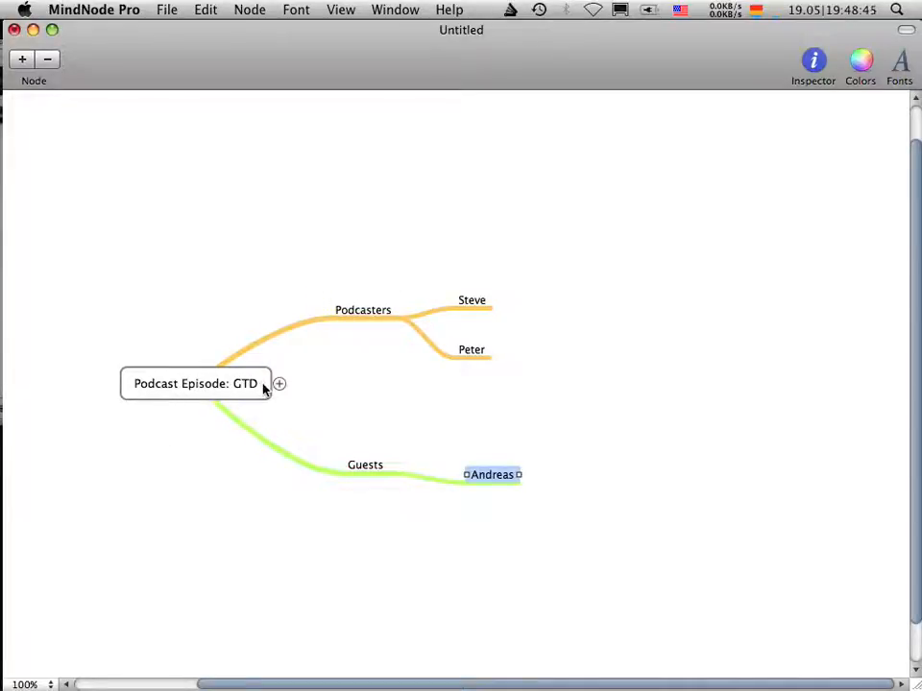
mouse_move(350, 319)
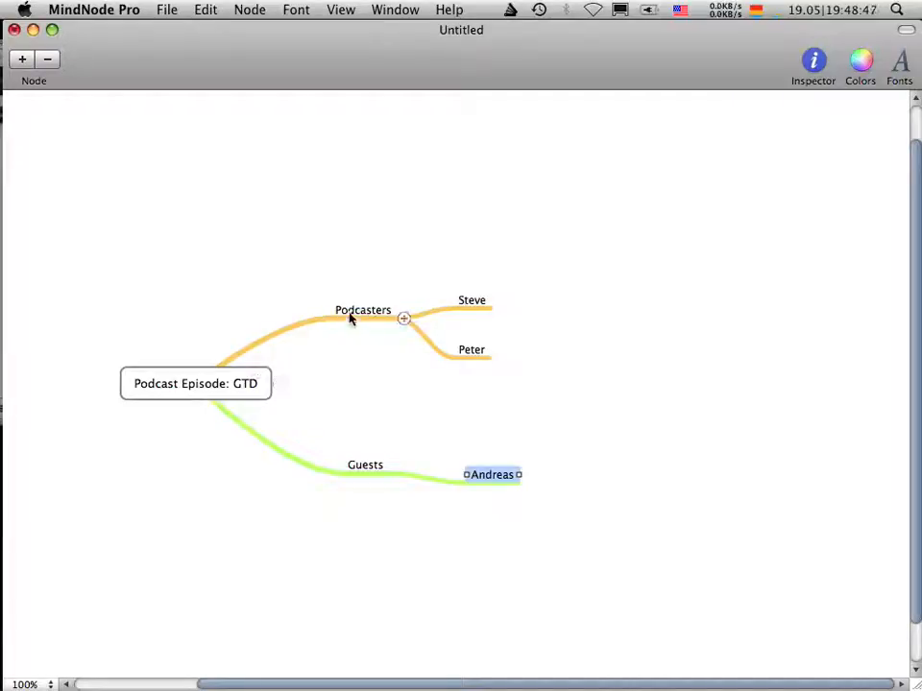
mouse_move(380, 323)
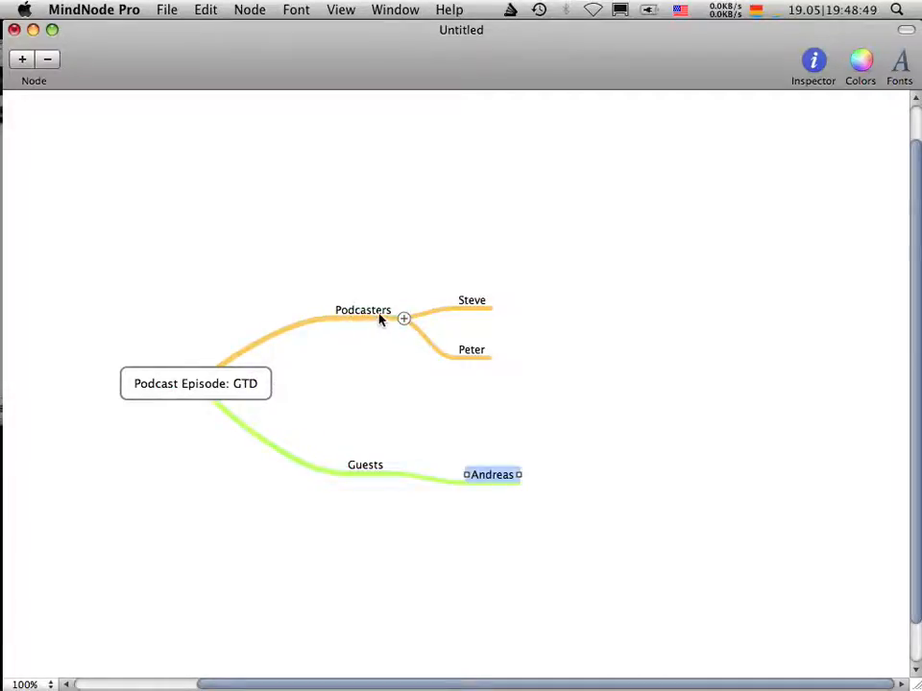
mouse_move(377, 347)
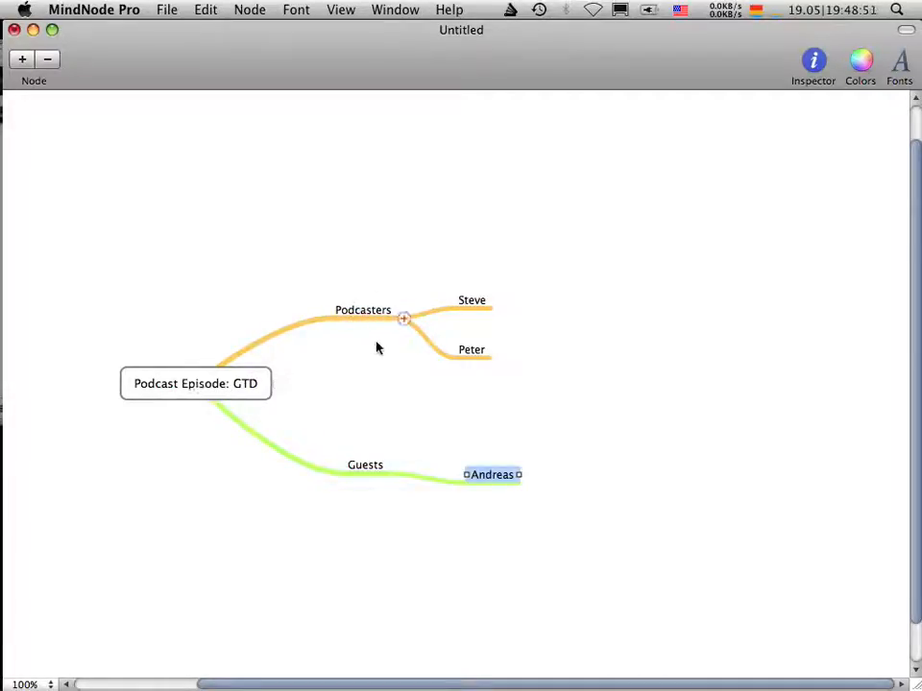
mouse_move(464, 312)
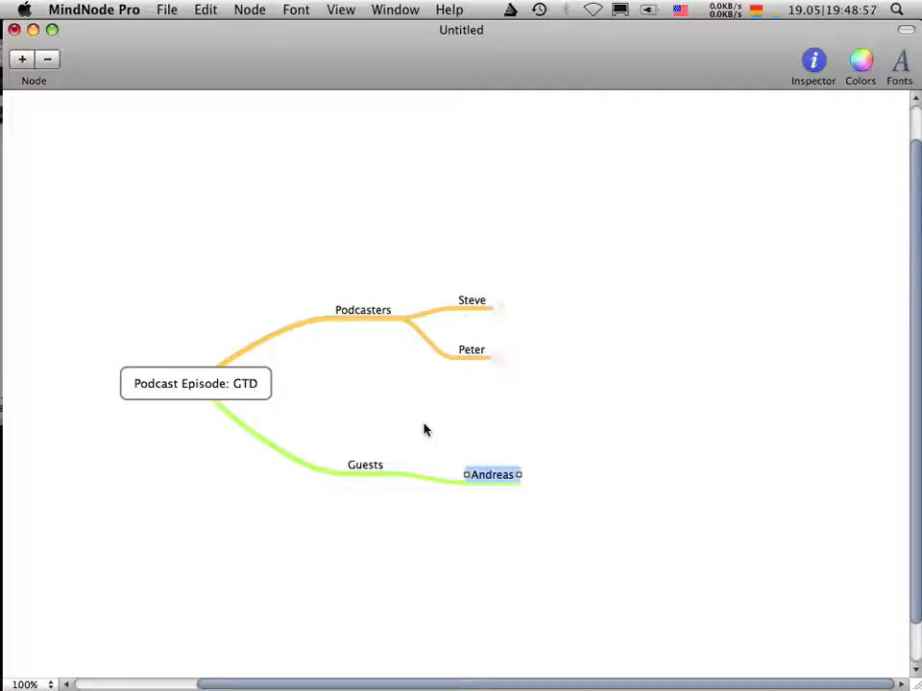
mouse_move(473, 517)
text(Equipment)
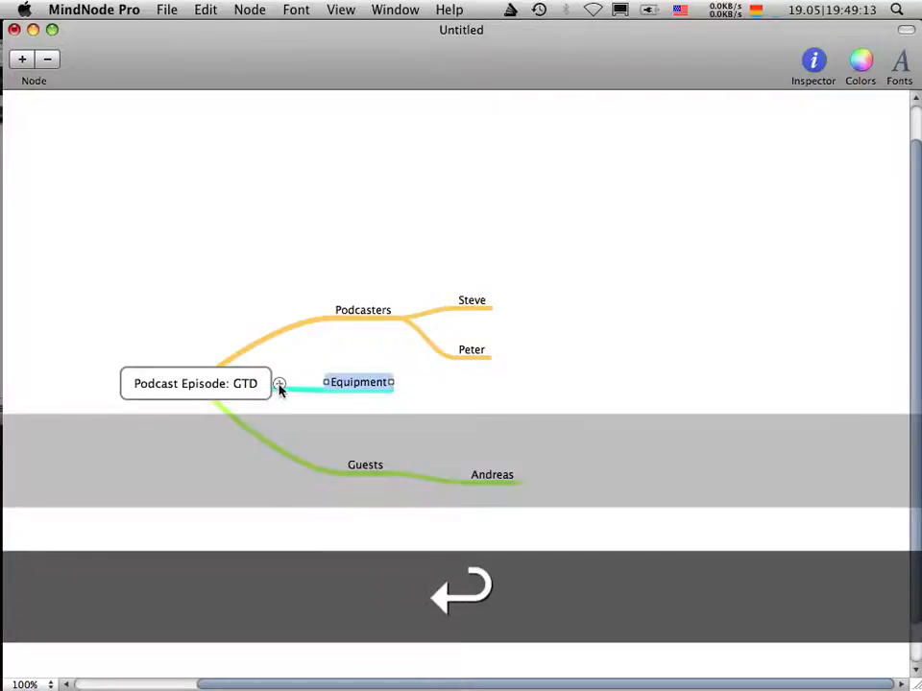
Name the new child nodes Software, Hardware, Microphones and Samson.
text(Software)
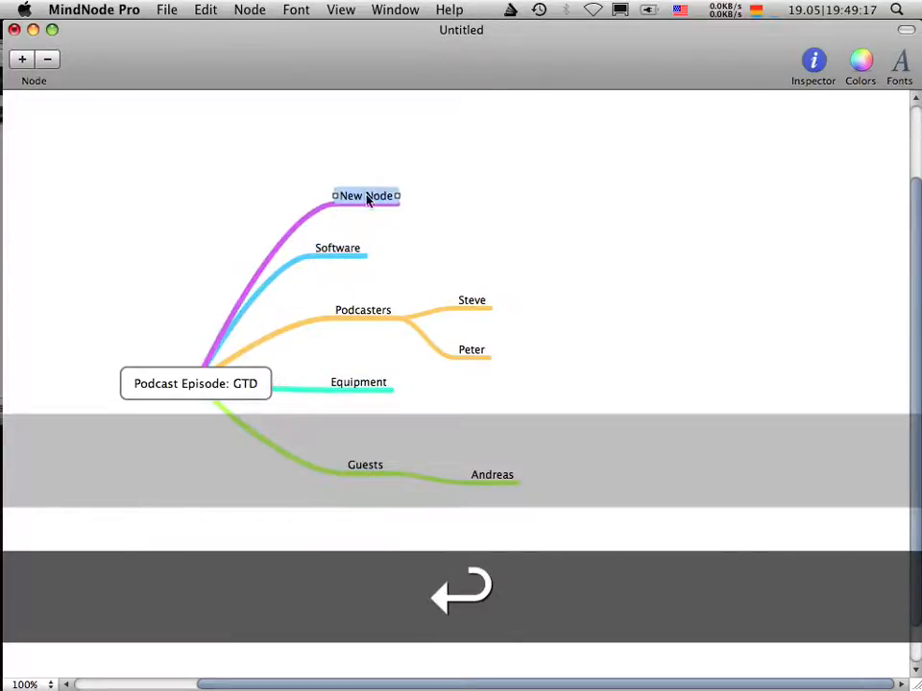
text(Hardware)
text(M)
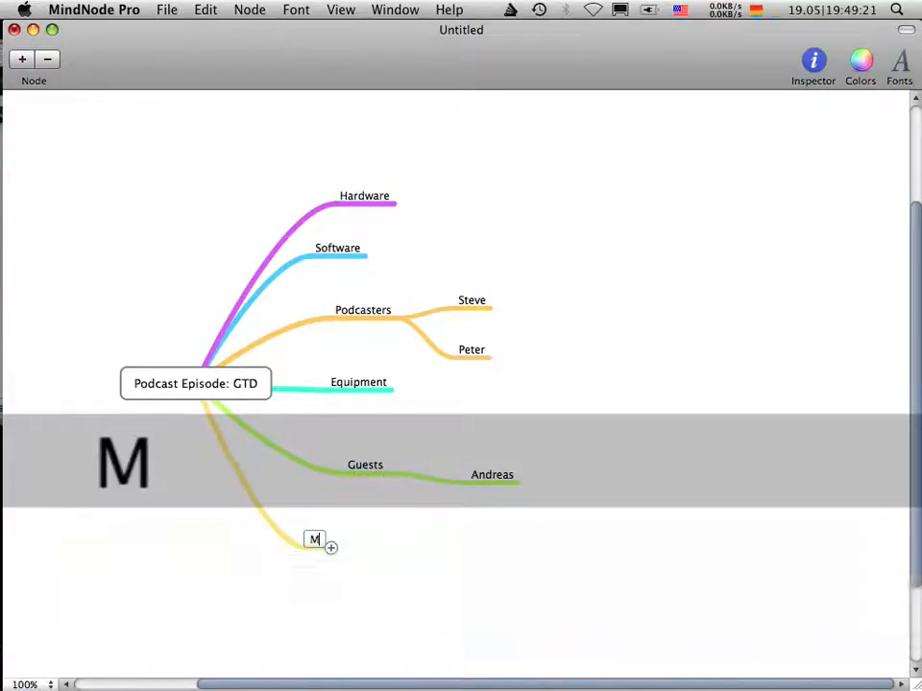
text(icrophones)
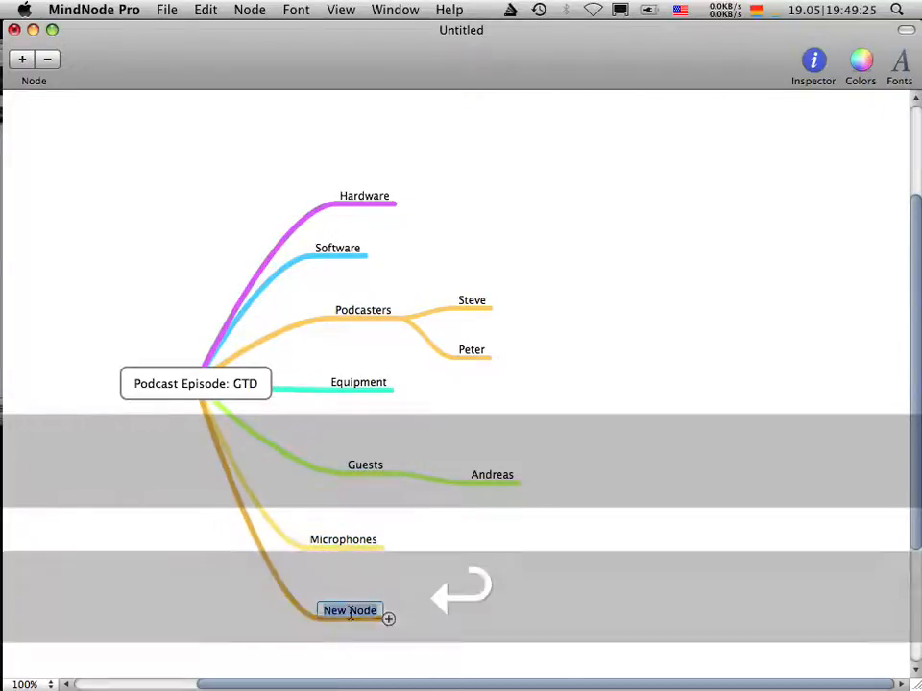
text(Sam)
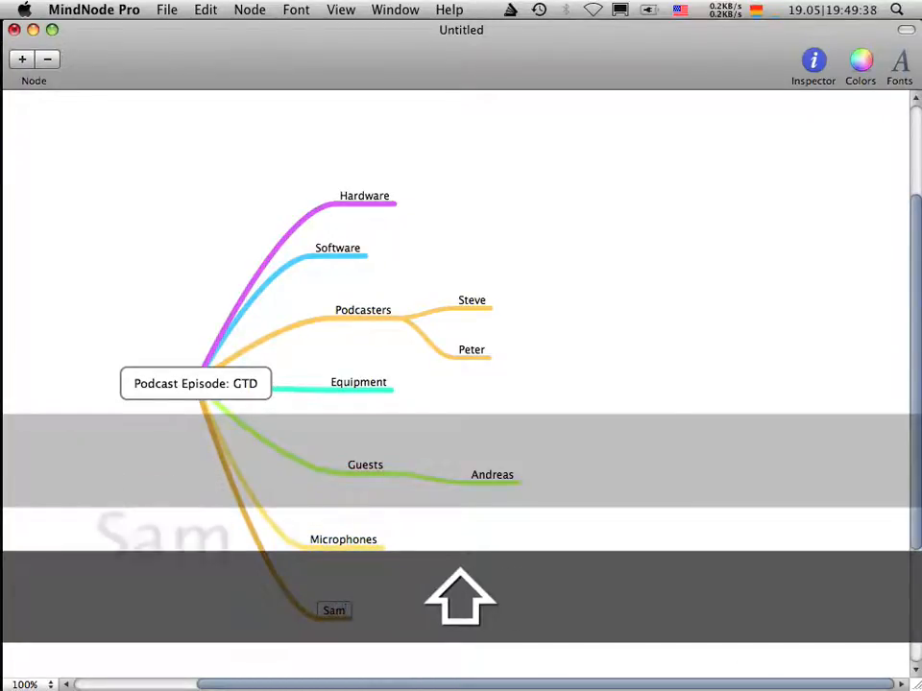
text(son)
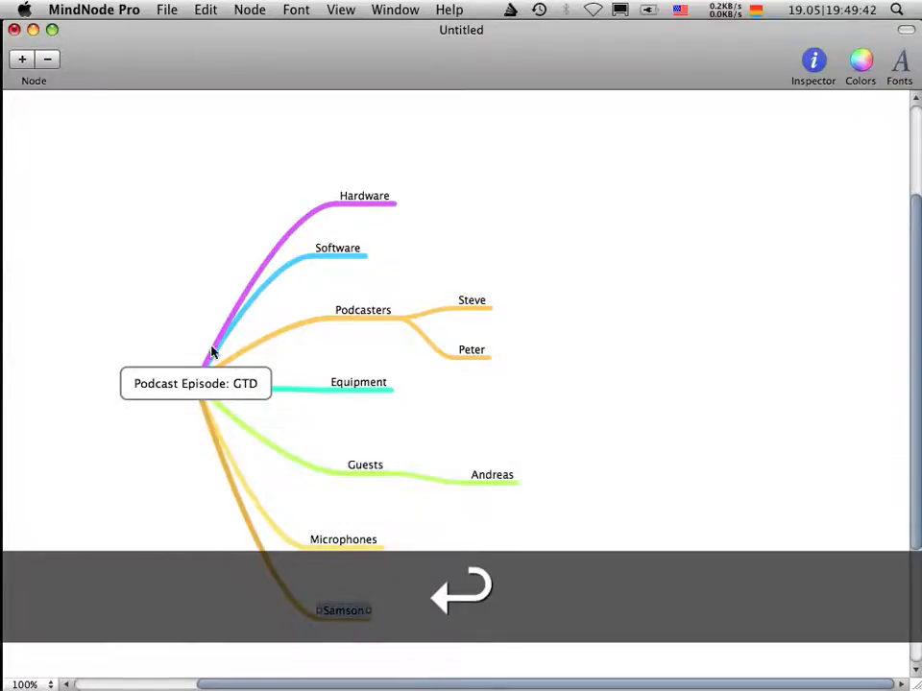
Add an Audio Recorder branch off the central Podcast Episode: GTD node.
click(21, 58)
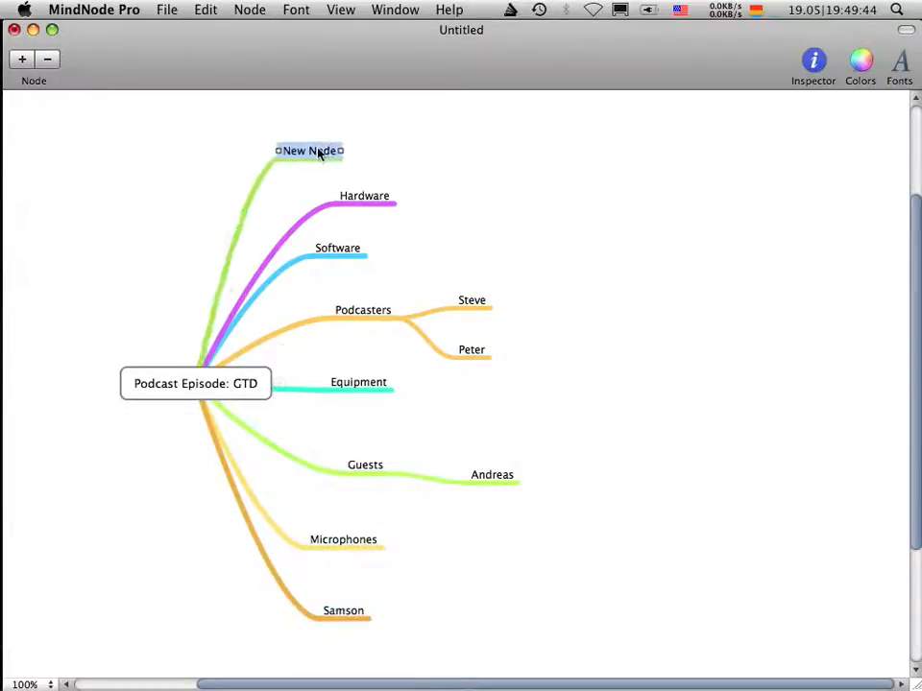
text(Audio Recorder)
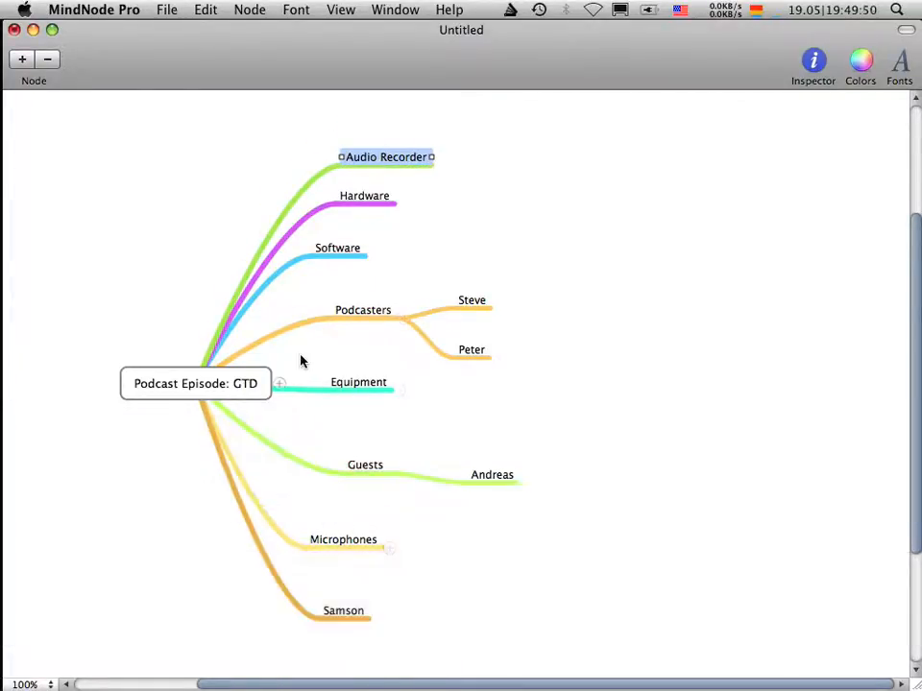
mouse_move(350, 327)
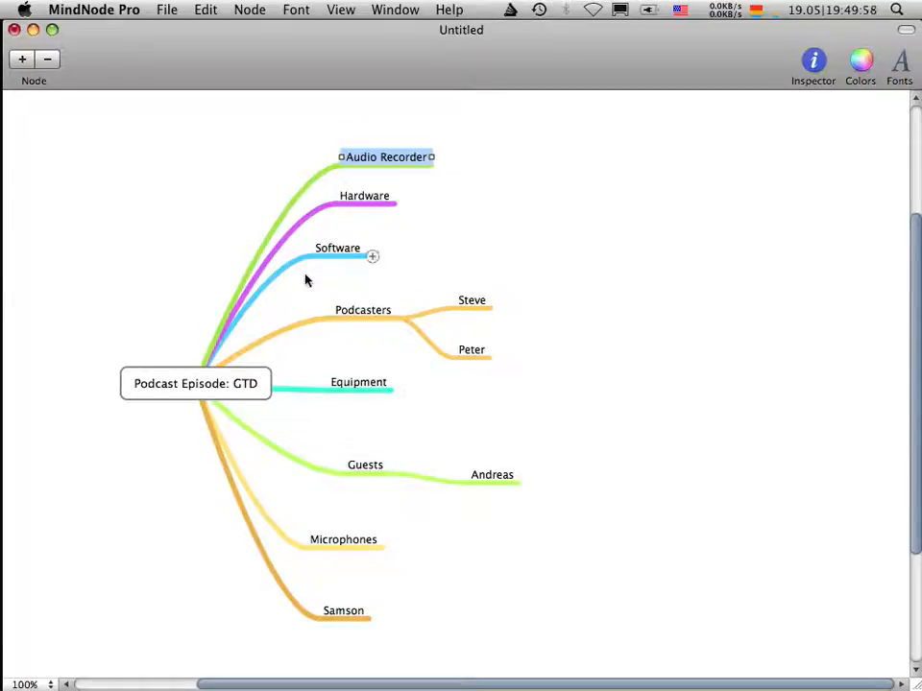
mouse_move(328, 281)
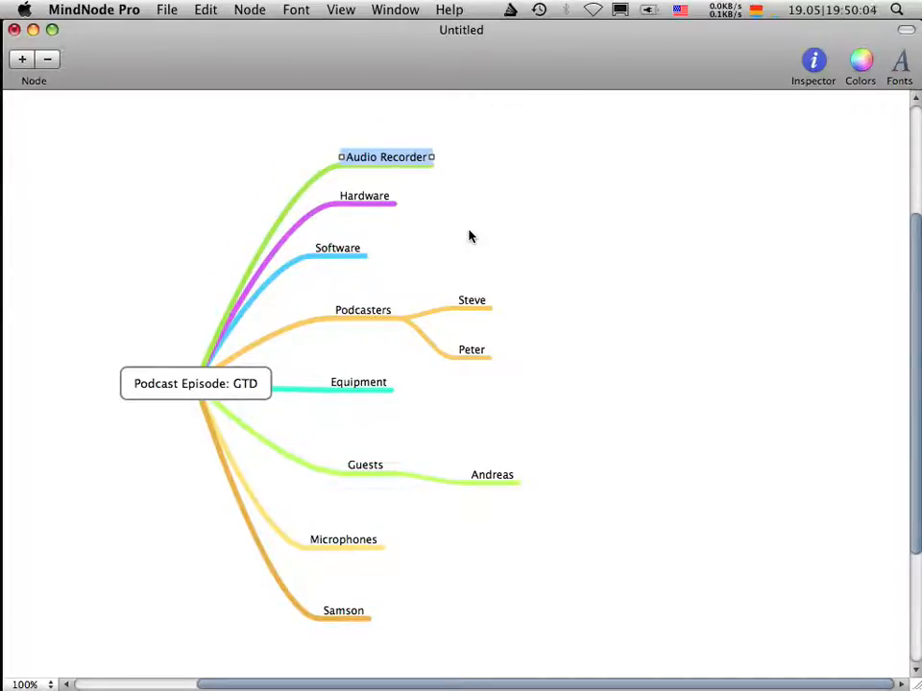
mouse_move(376, 257)
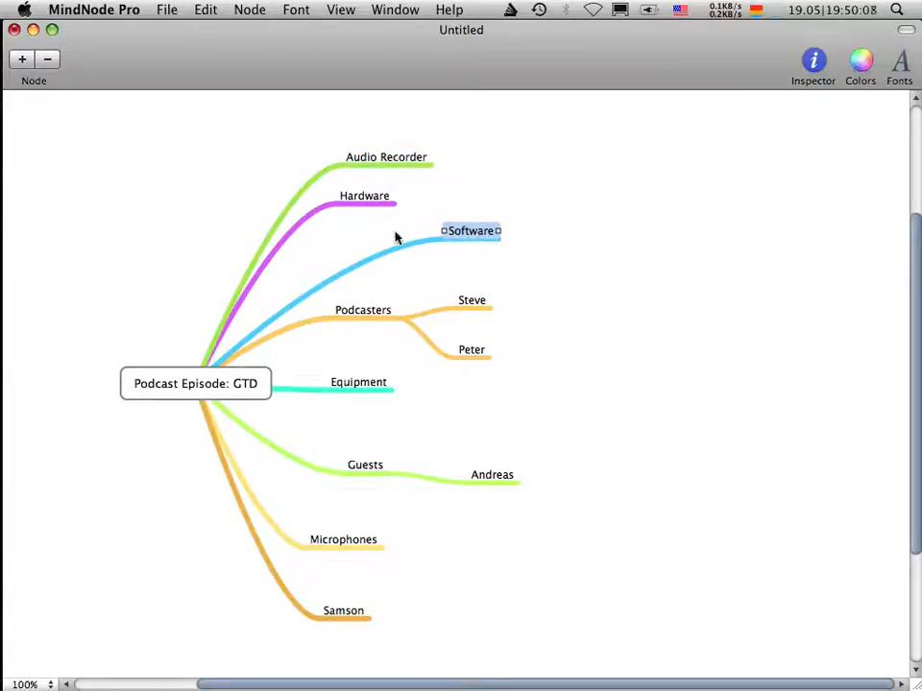
mouse_move(396, 164)
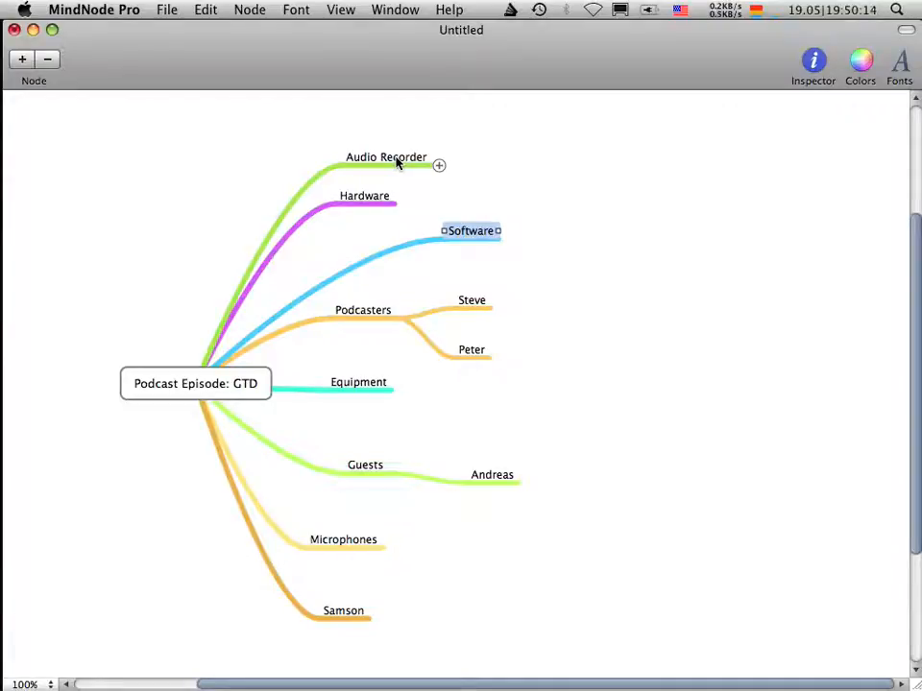
mouse_move(459, 227)
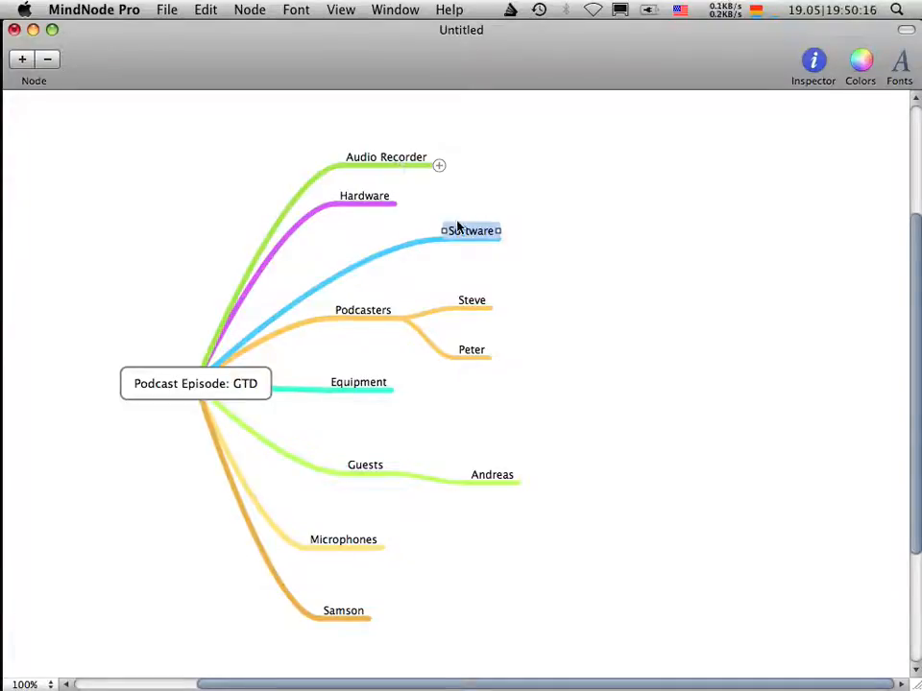
Drag Audio Recorder down onto Software so it becomes Software's child.
click(472, 230)
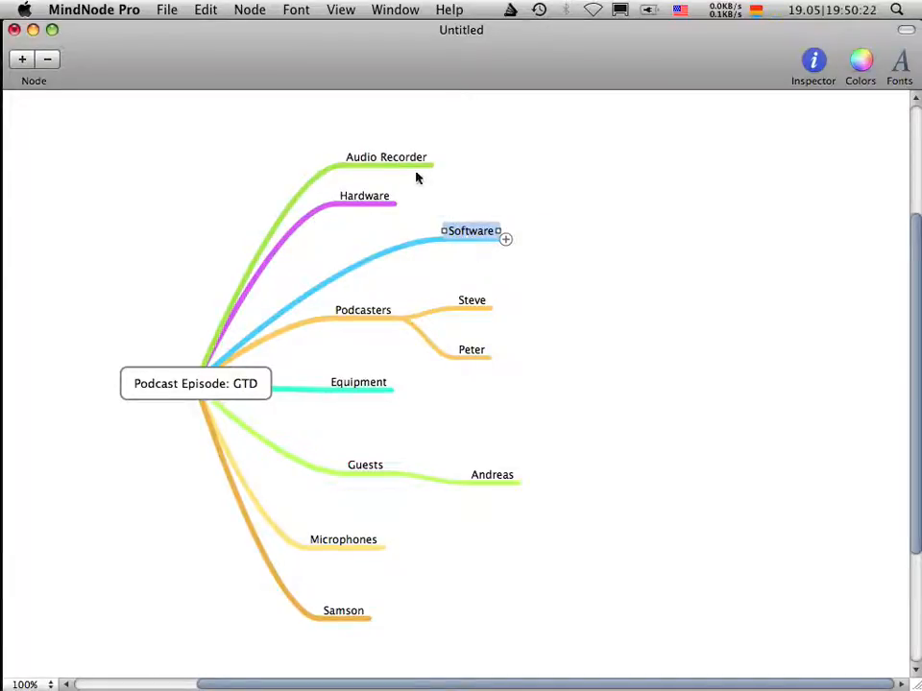
click(386, 156)
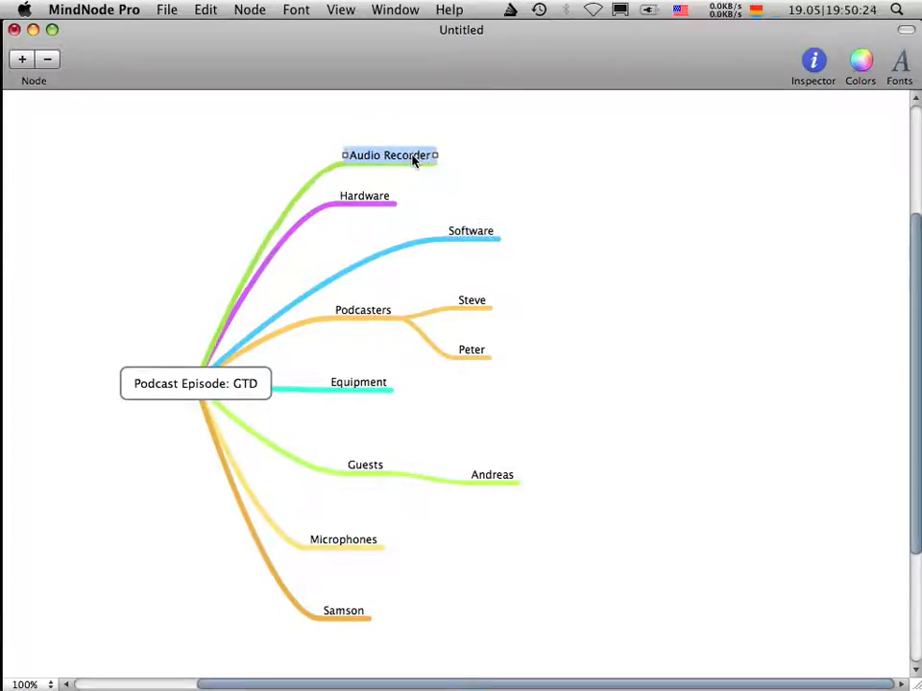
drag(388, 154, 457, 187)
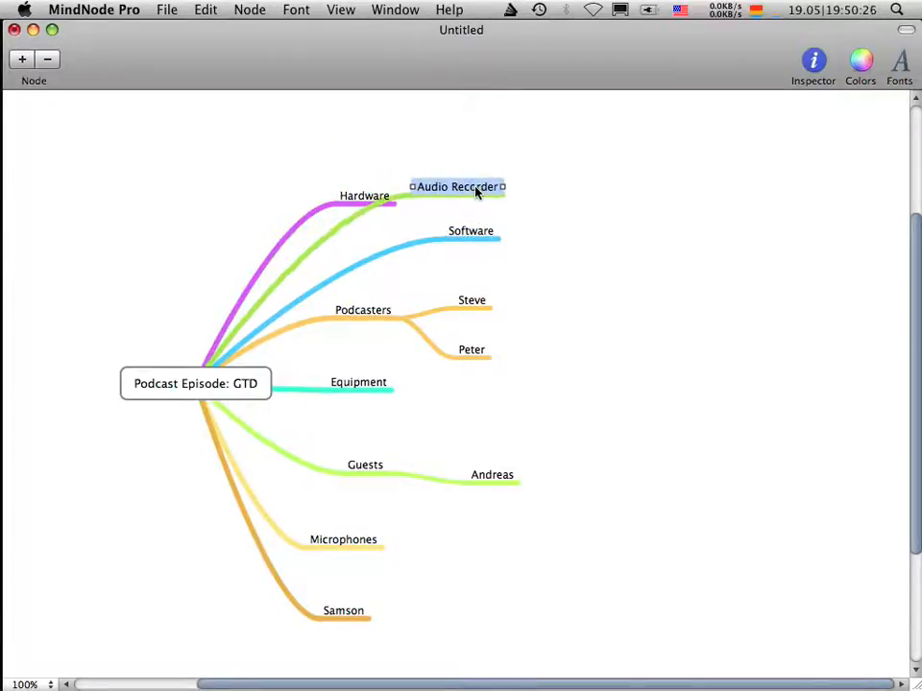
drag(457, 186, 457, 223)
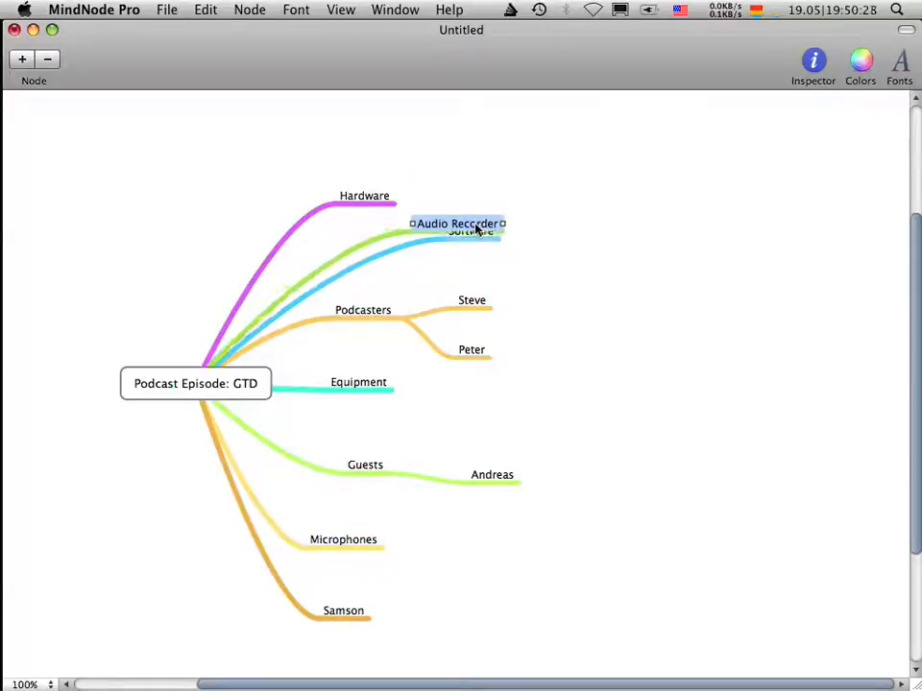
drag(457, 223, 457, 264)
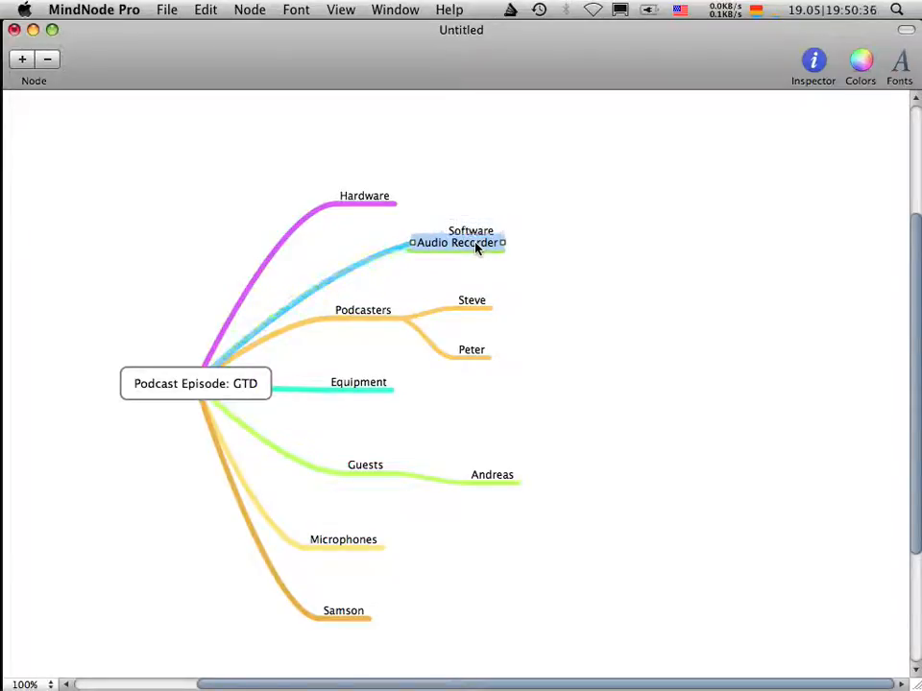
drag(457, 242, 605, 219)
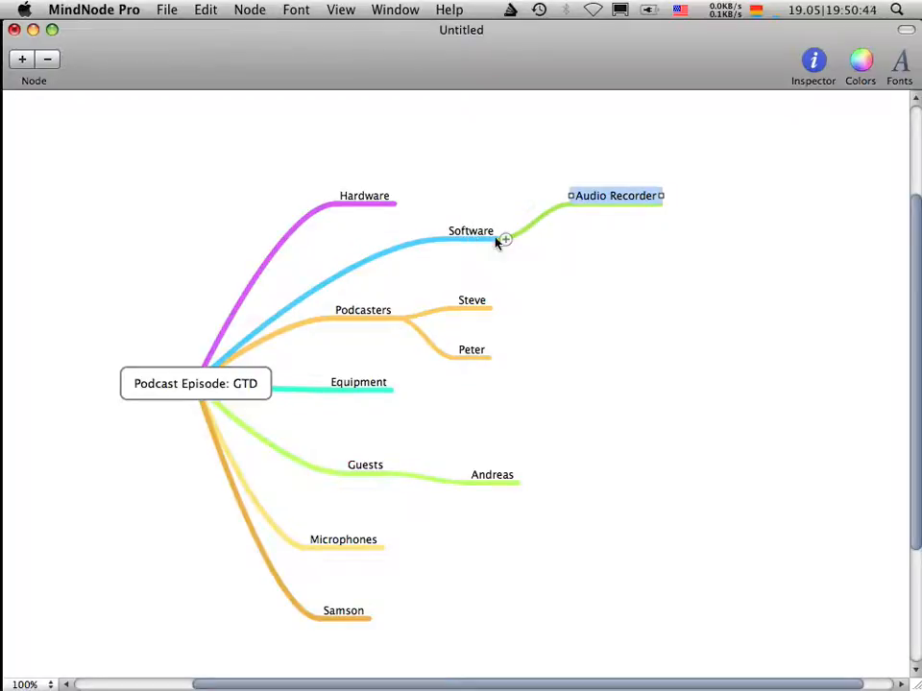
mouse_move(530, 246)
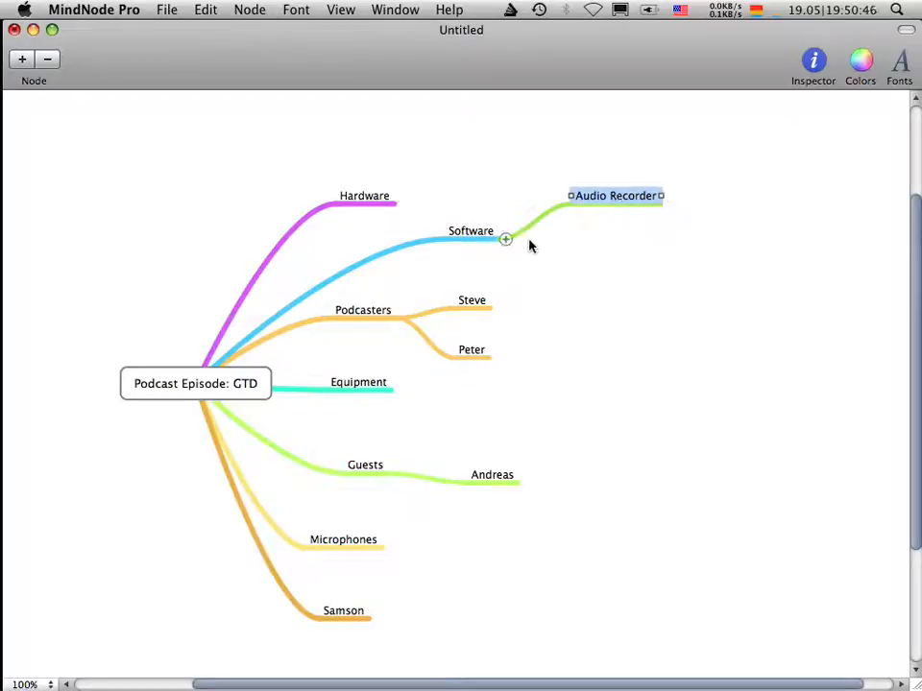
mouse_move(553, 269)
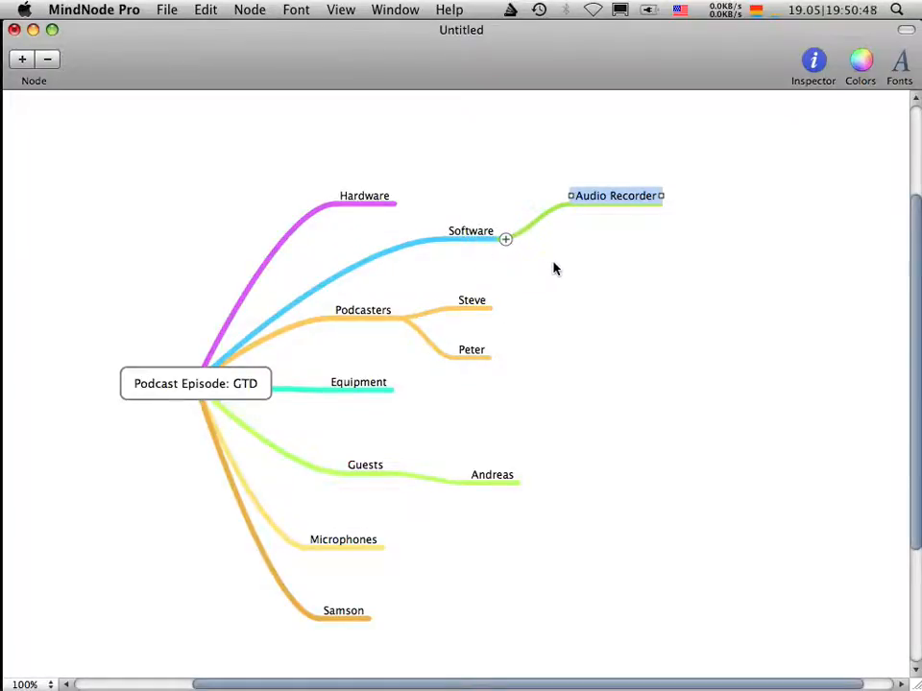
mouse_move(457, 240)
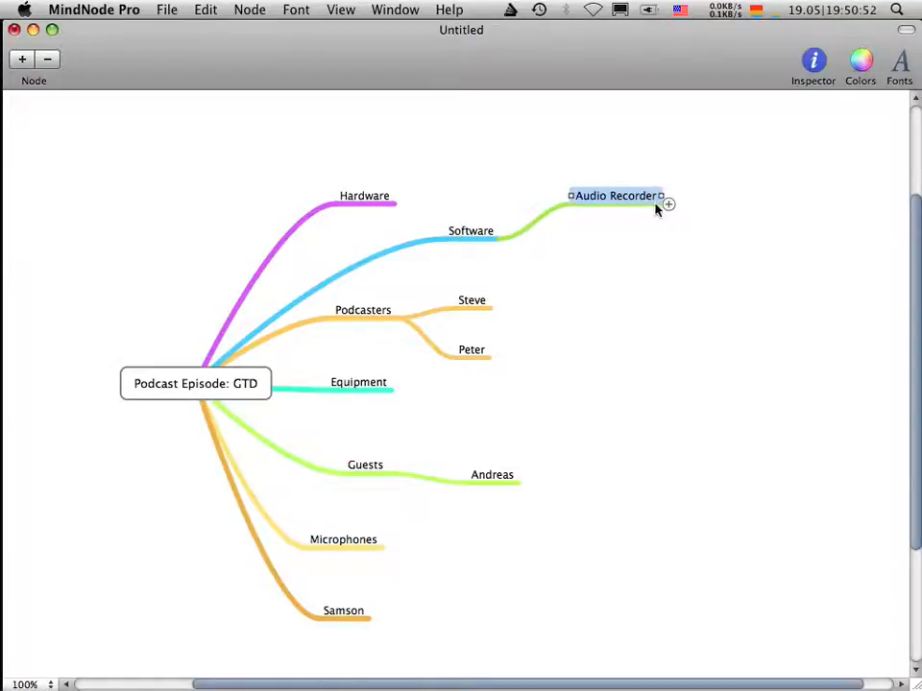
mouse_move(649, 163)
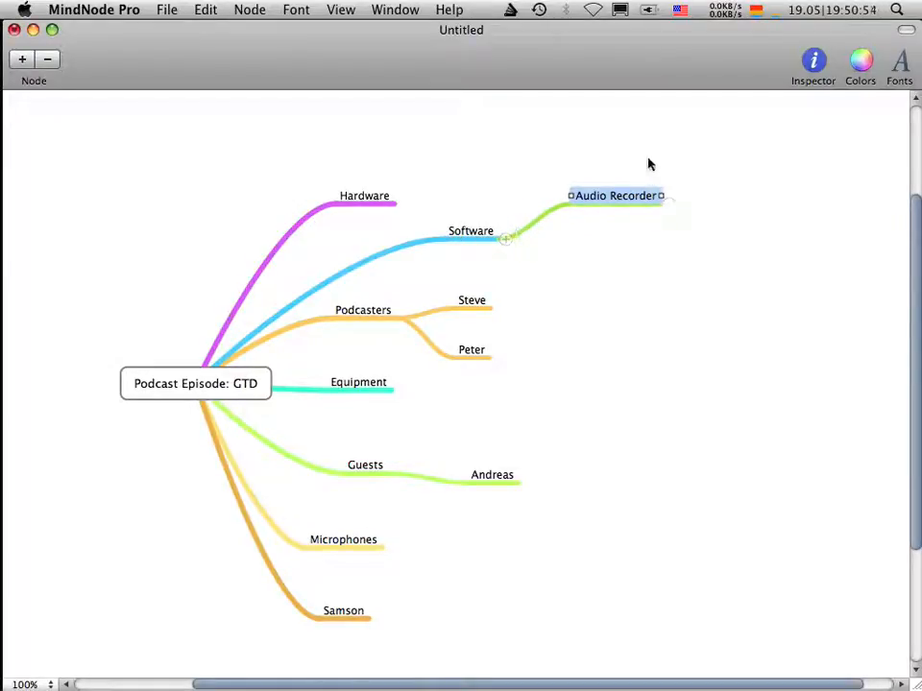
mouse_move(471, 240)
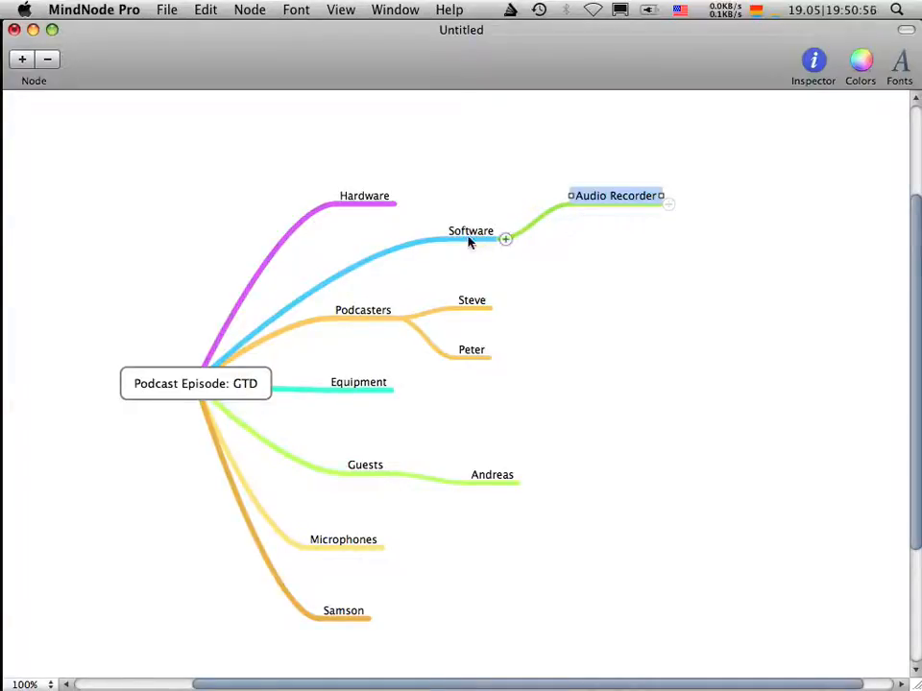
mouse_move(445, 257)
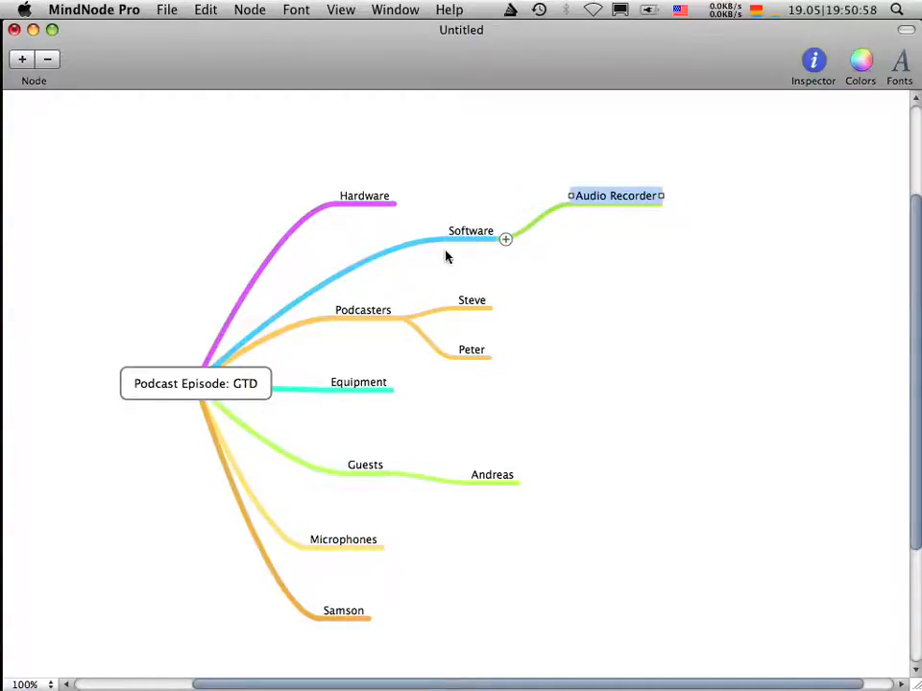
Undo the attachment, then reattach Audio Recorder under Software to take its blue branch colour.
key(cmd+z)
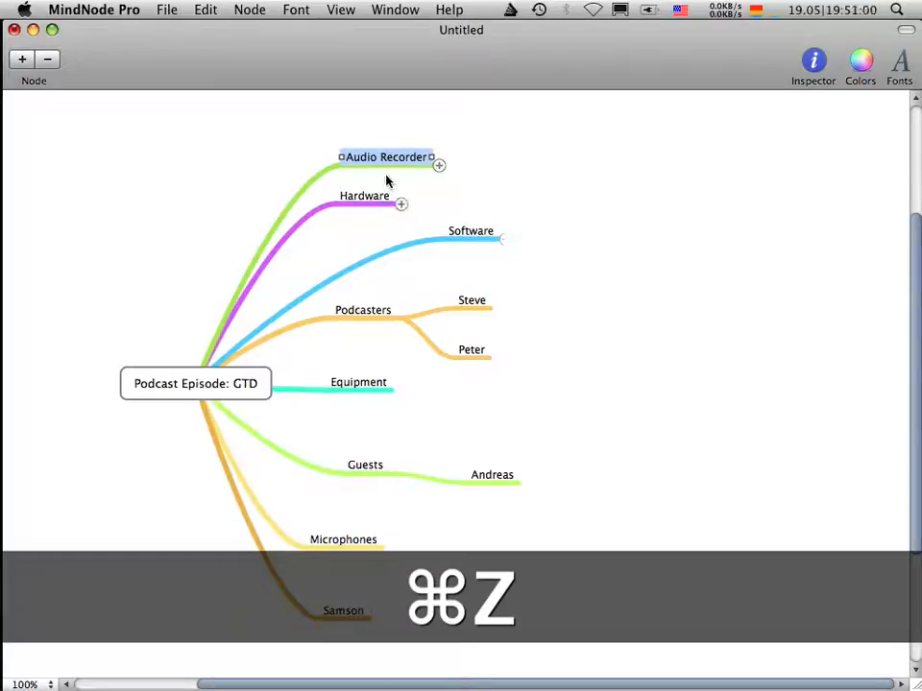
key(cmd+z)
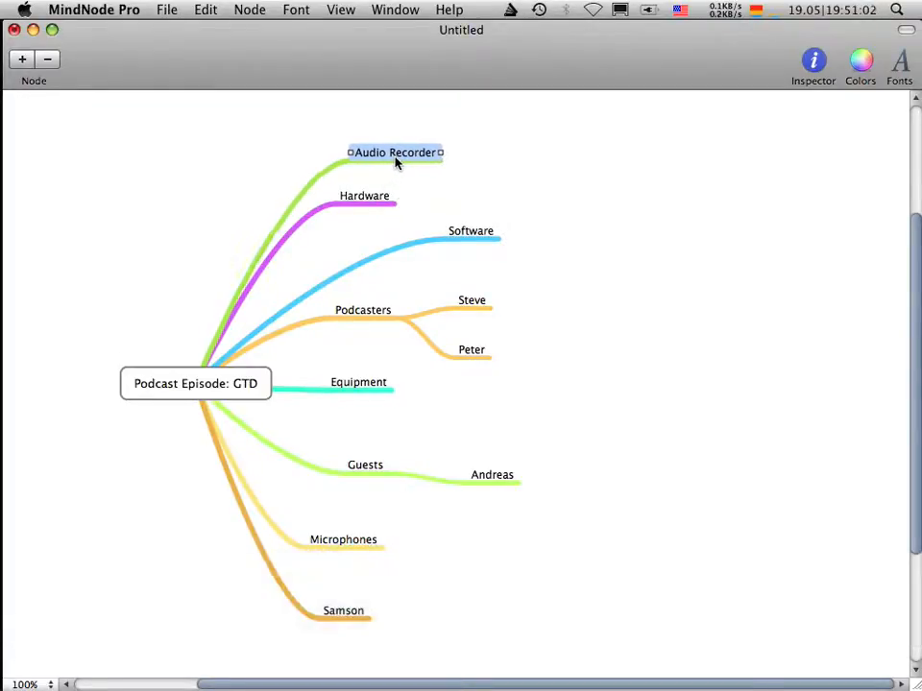
drag(396, 152, 492, 230)
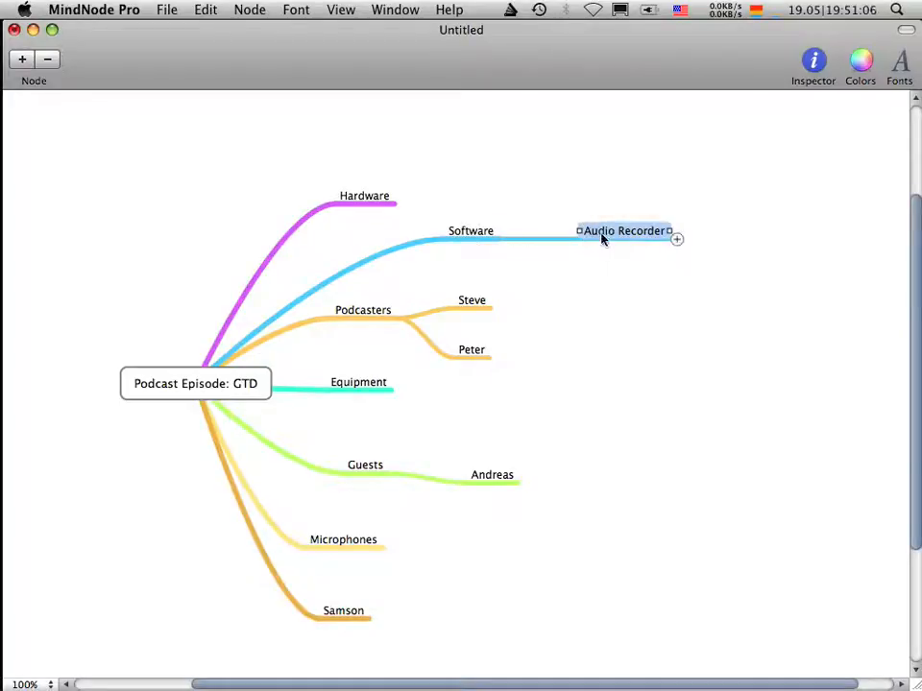
mouse_move(511, 281)
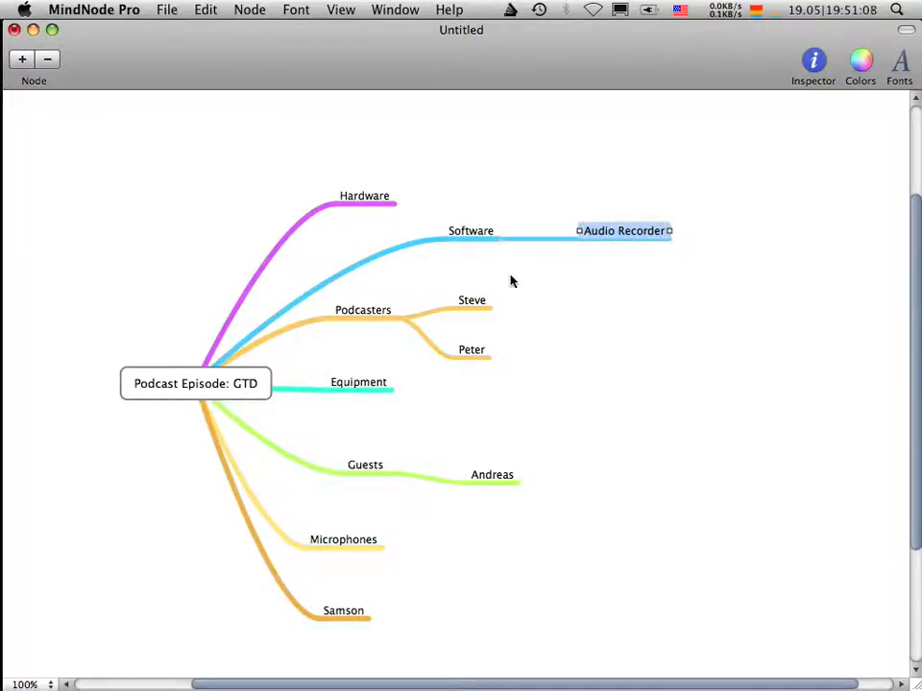
mouse_move(334, 338)
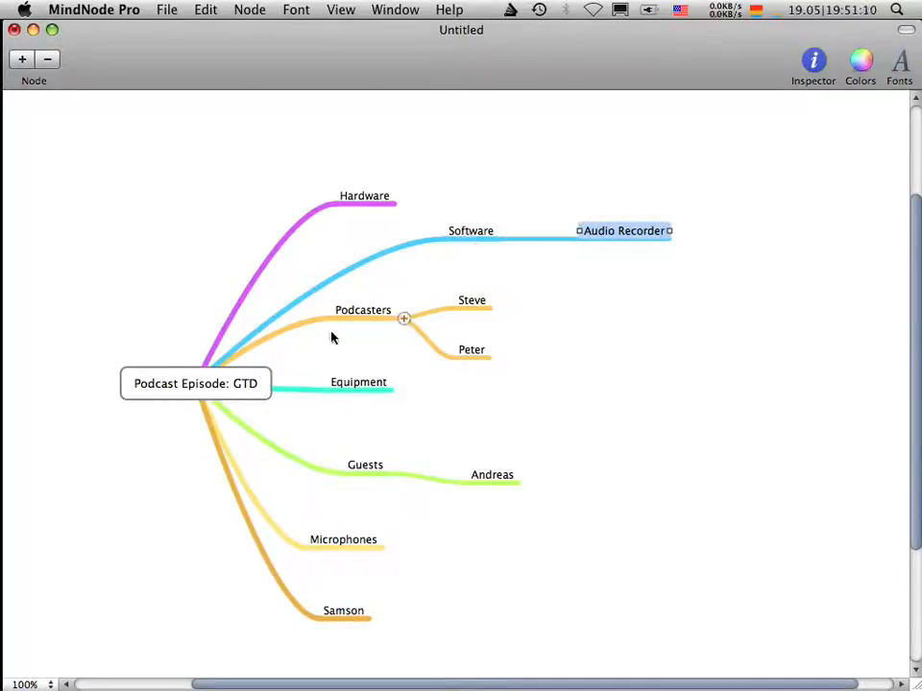
mouse_move(336, 641)
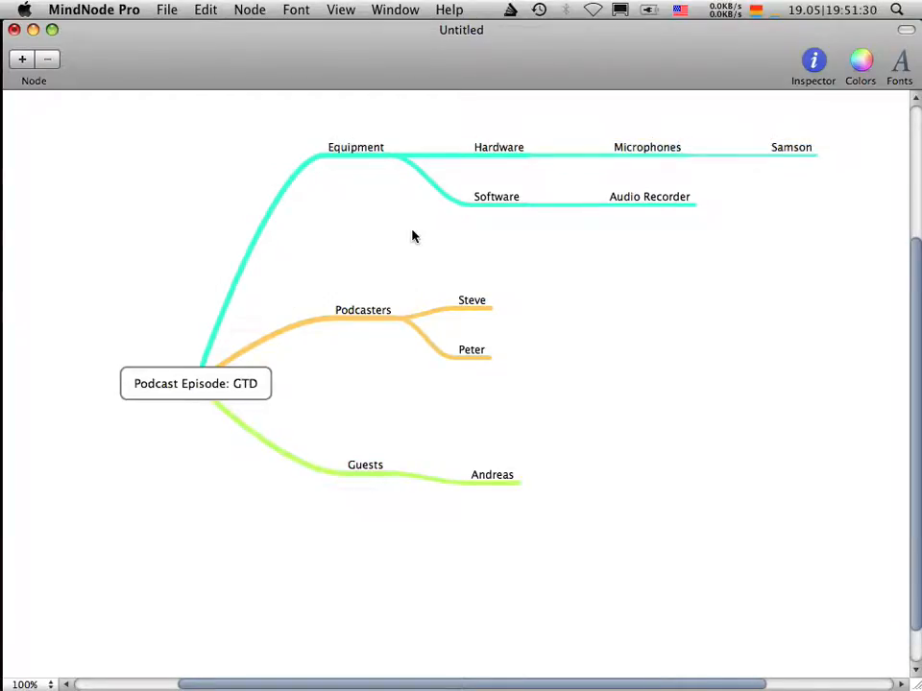
mouse_move(667, 572)
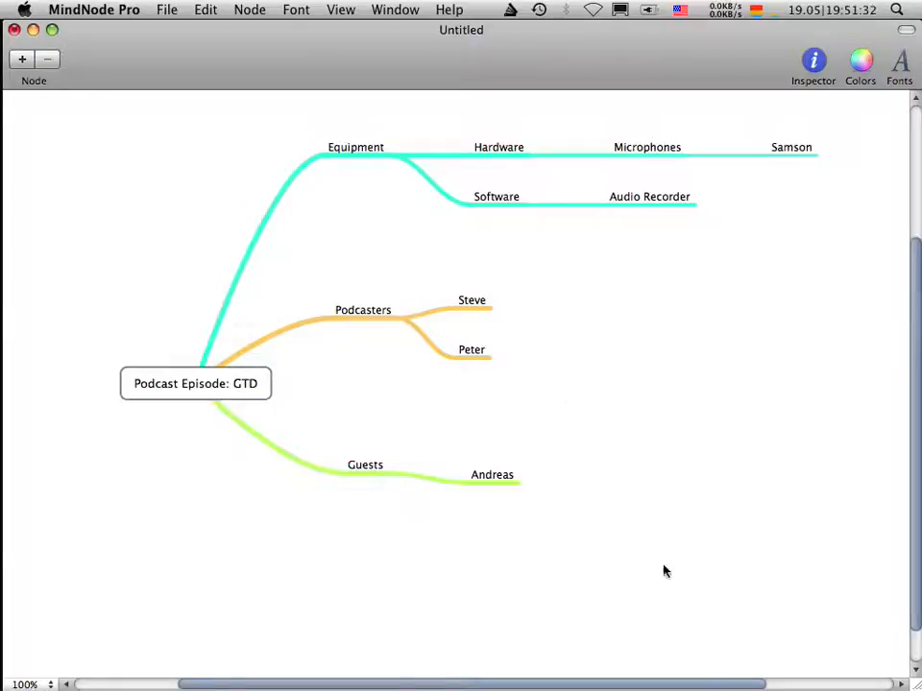
mouse_move(814, 59)
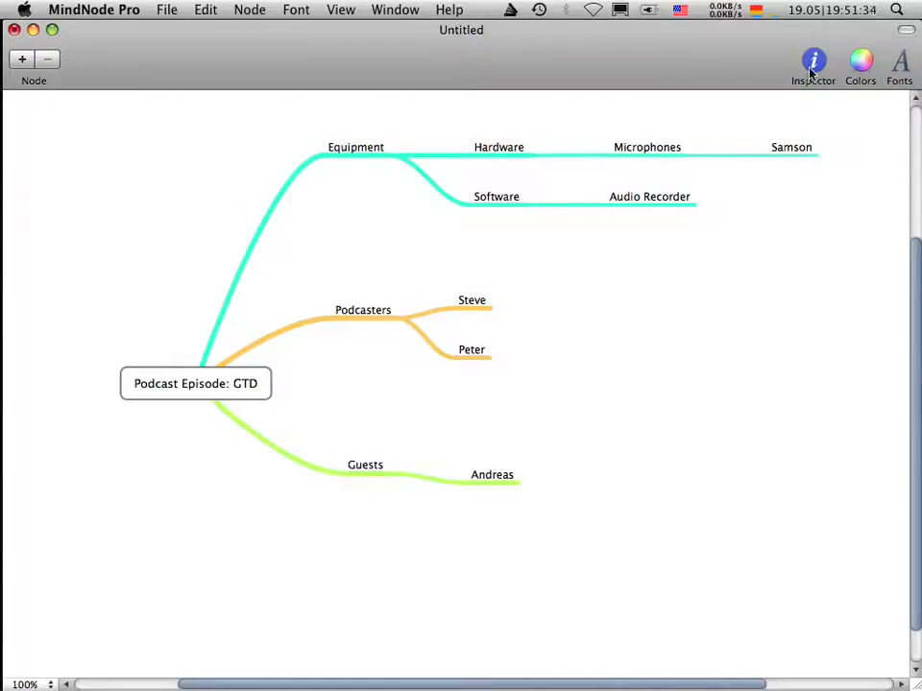
Set the Equipment branch's stroke colour to dark blue in the Inspector.
click(813, 59)
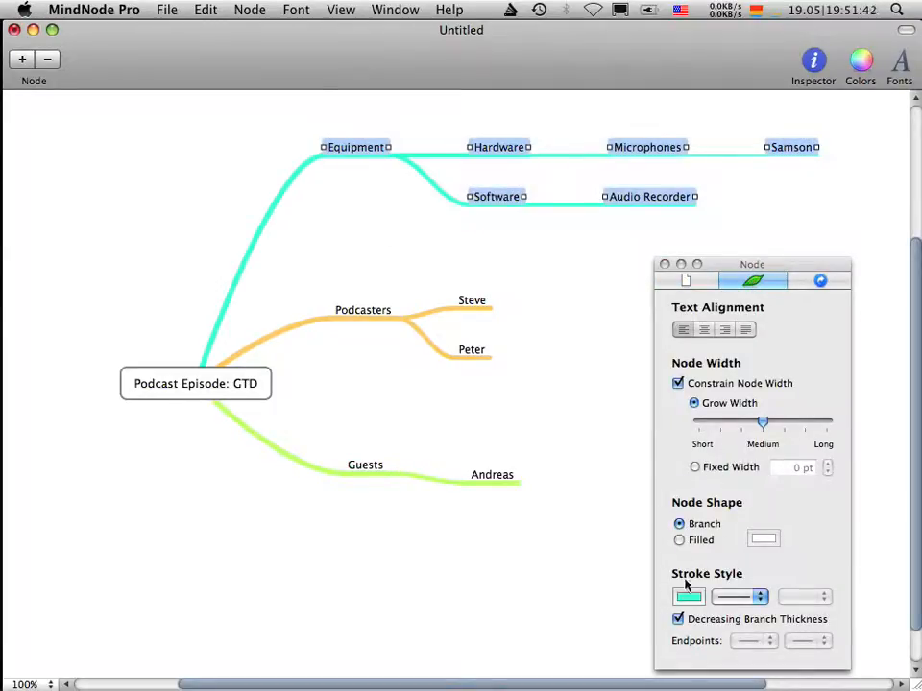
click(687, 596)
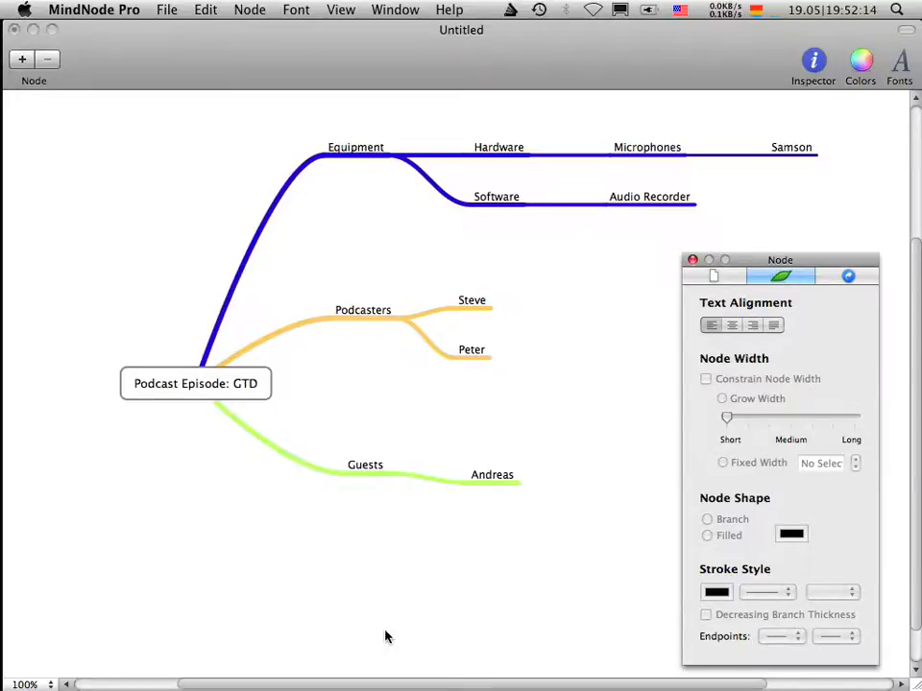
mouse_move(300, 617)
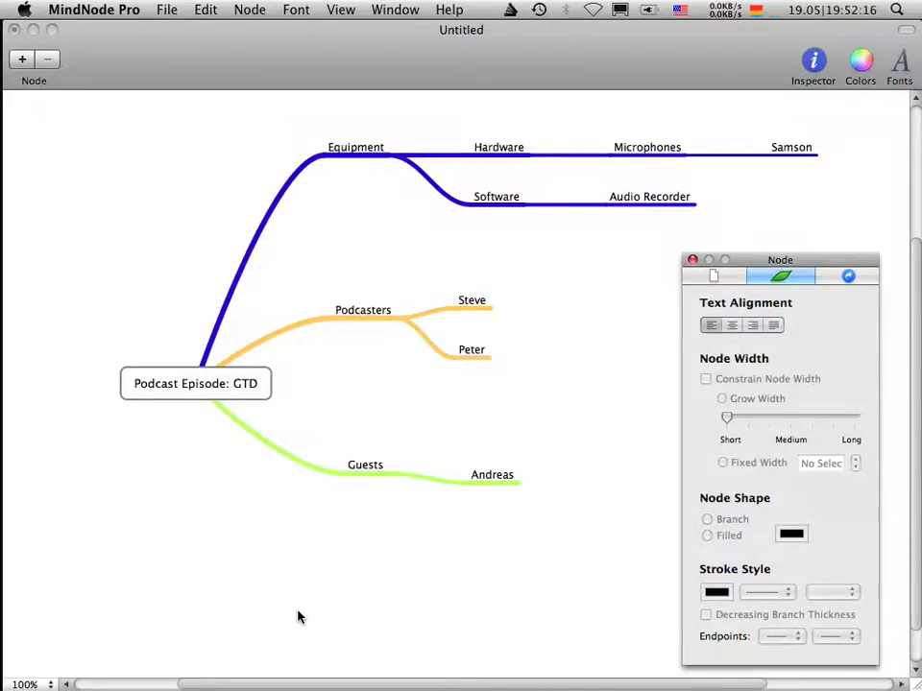
drag(780, 259, 814, 257)
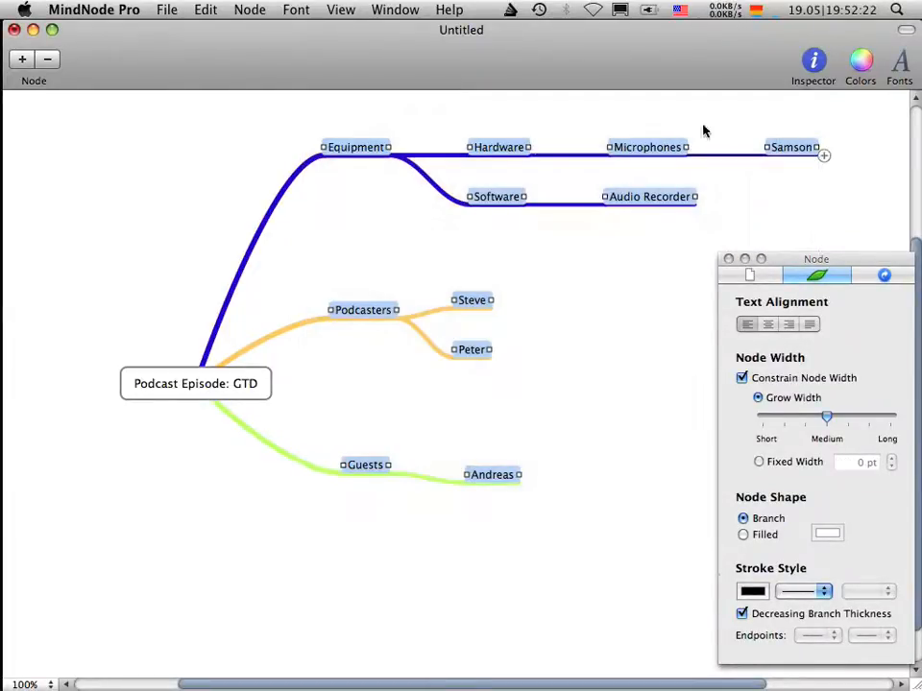
Reorganize the nodes into a tidy, evenly spaced layout via Node > Reorganize Nodes.
click(249, 8)
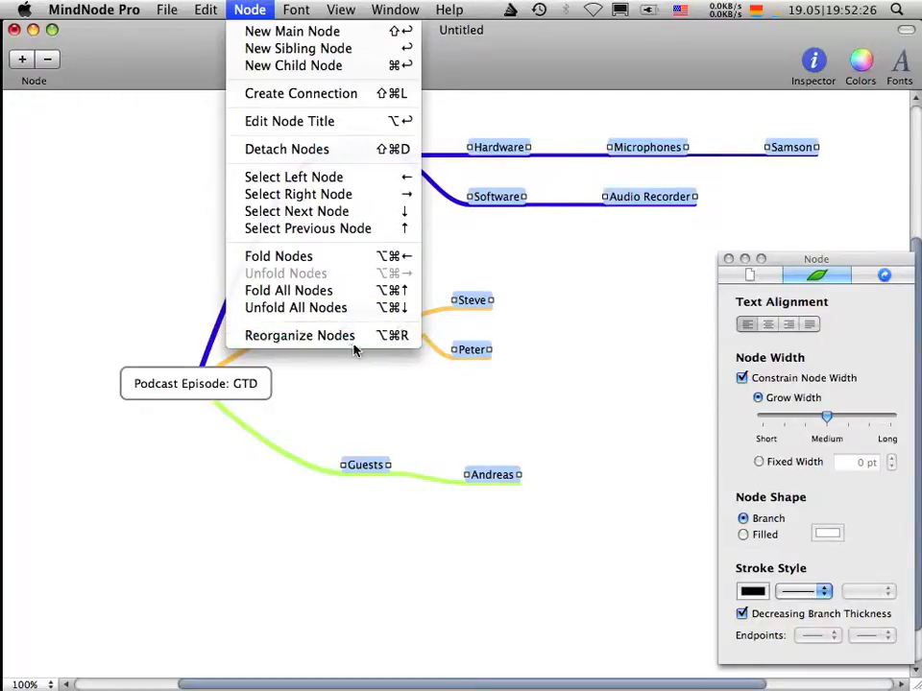
click(299, 334)
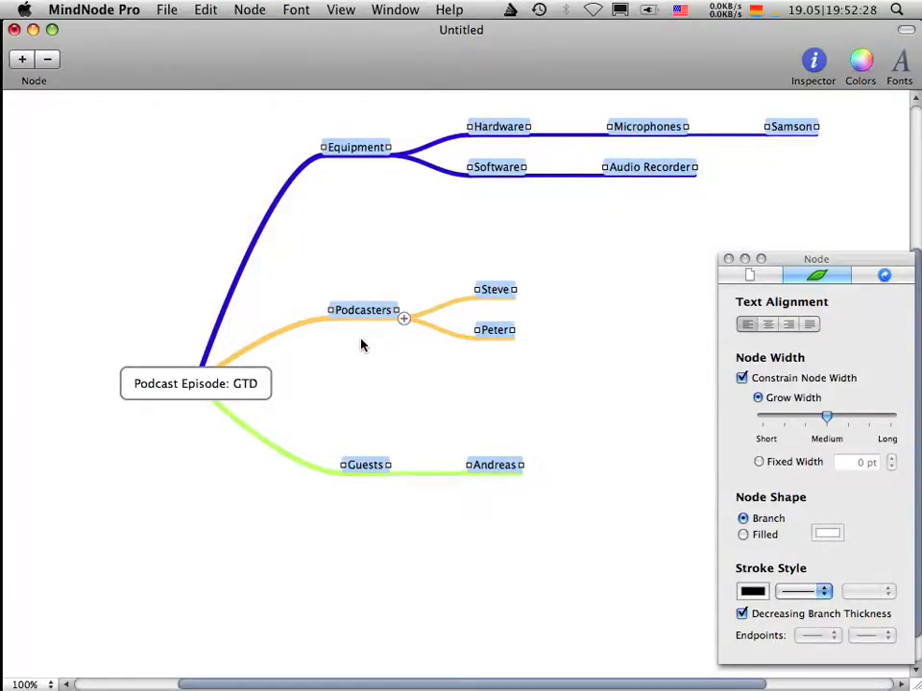
key(cmd+a)
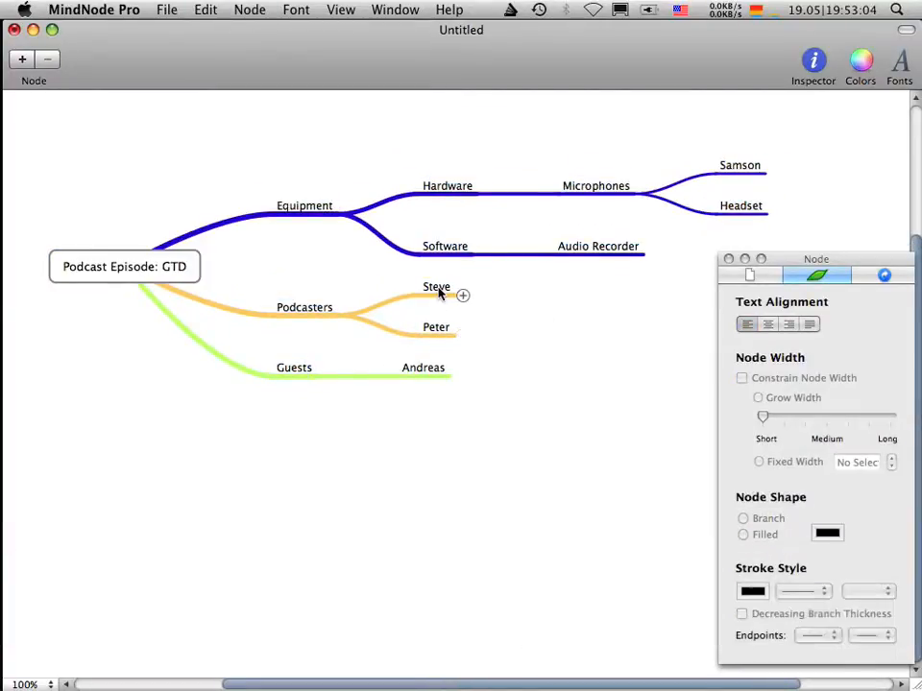
Draw a connection line from Steve to the Samson node.
click(436, 286)
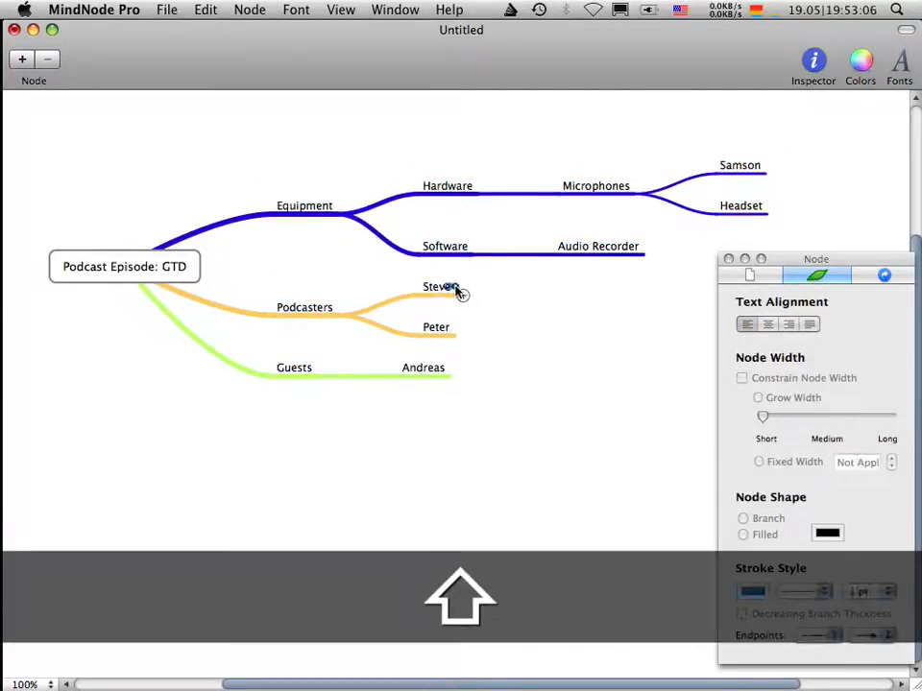
click(438, 288)
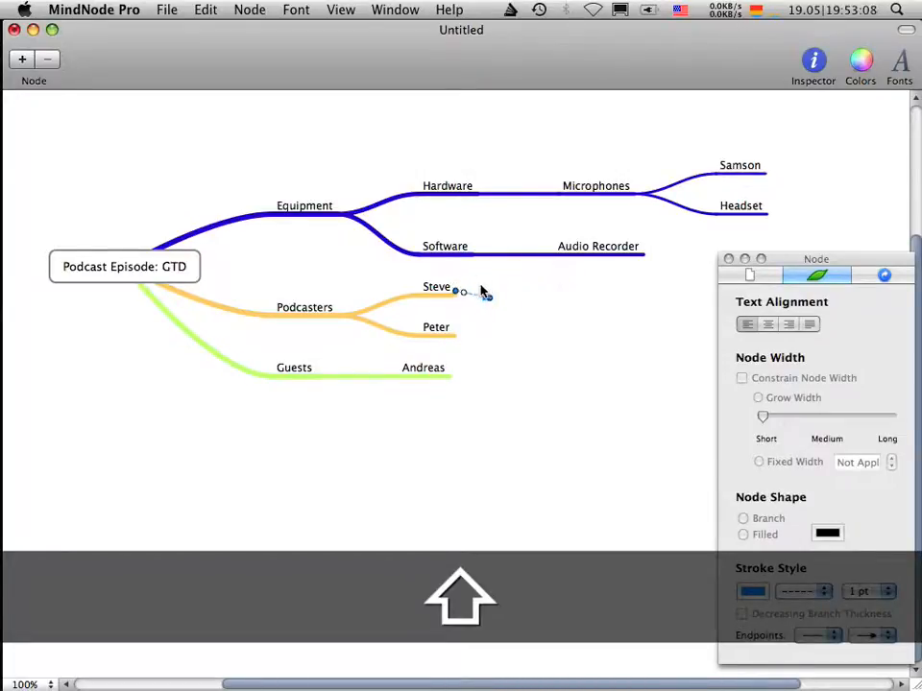
drag(457, 288, 643, 302)
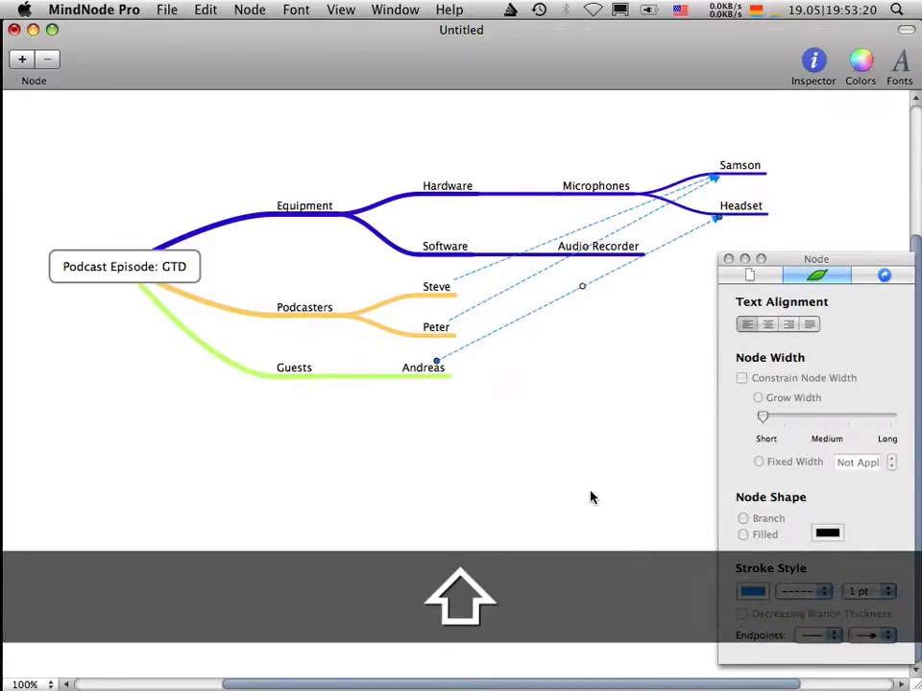
click(519, 396)
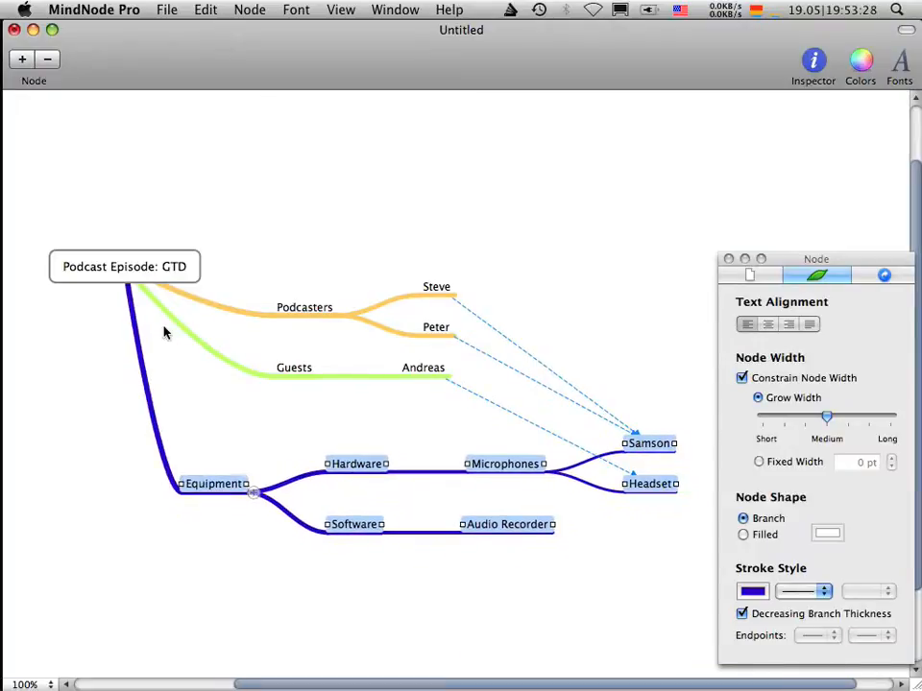
Select all nodes and reorganize them into a compact layout with ⌘⌥R.
key(cmd+a)
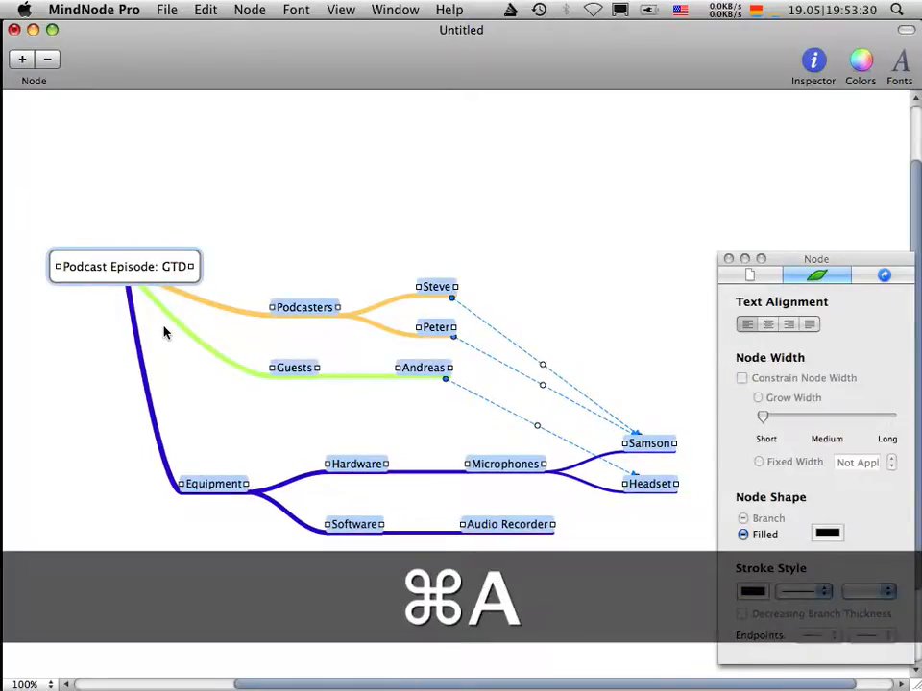
key(cmd+alt+r)
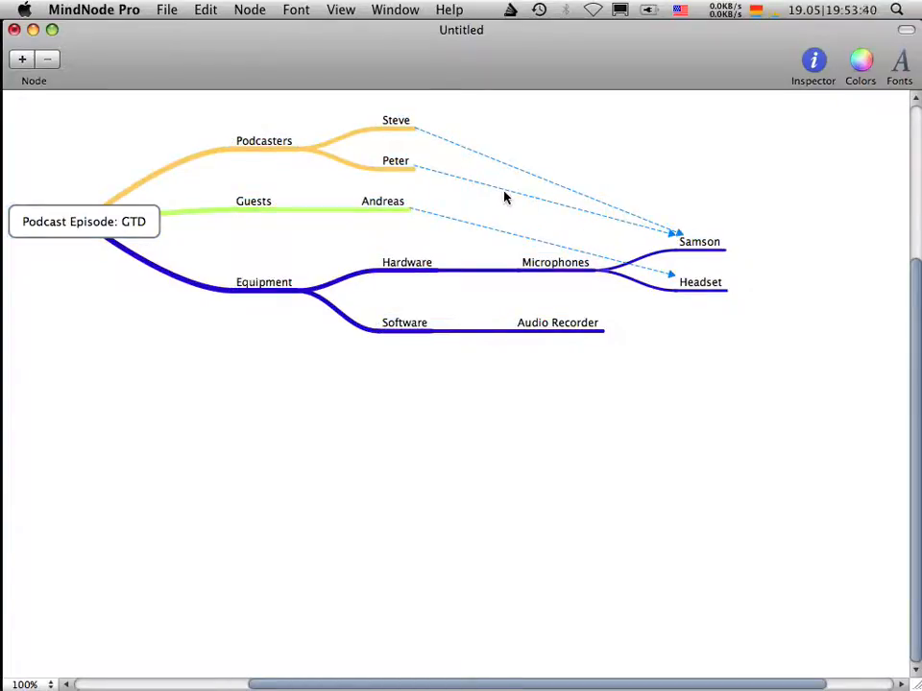
mouse_move(488, 156)
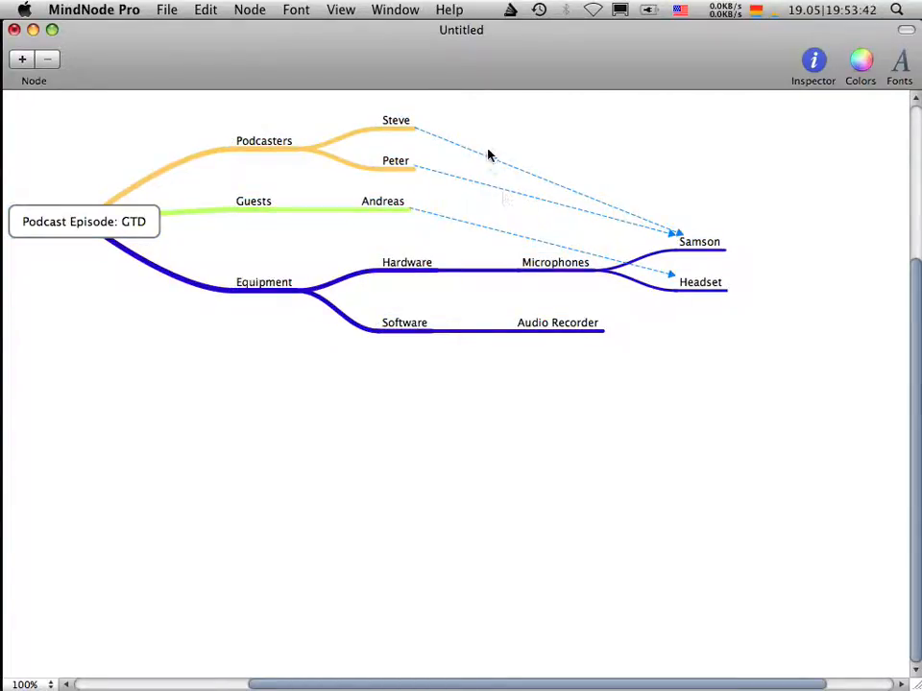
mouse_move(527, 173)
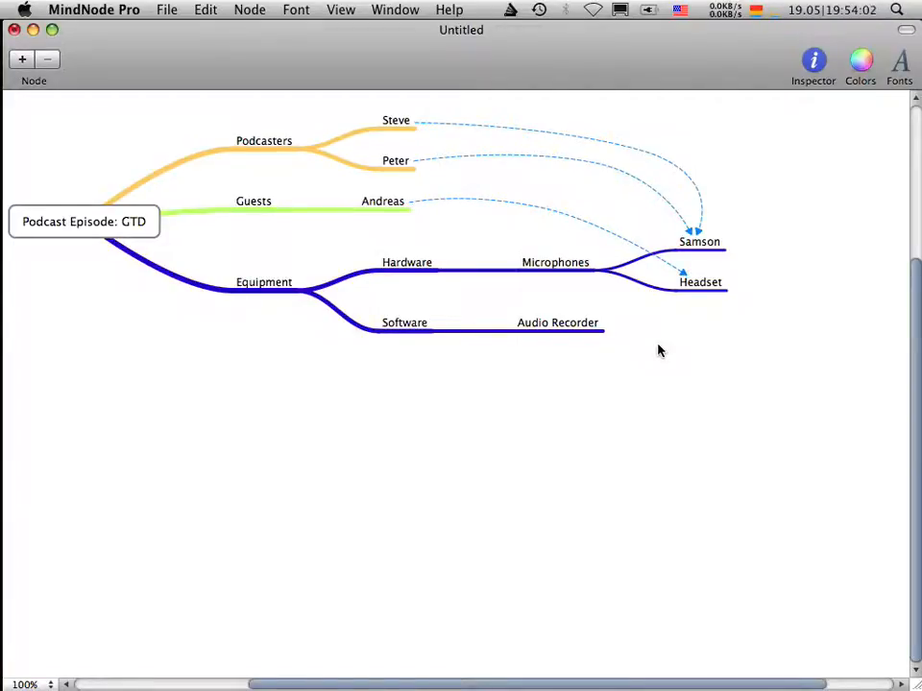
mouse_move(413, 146)
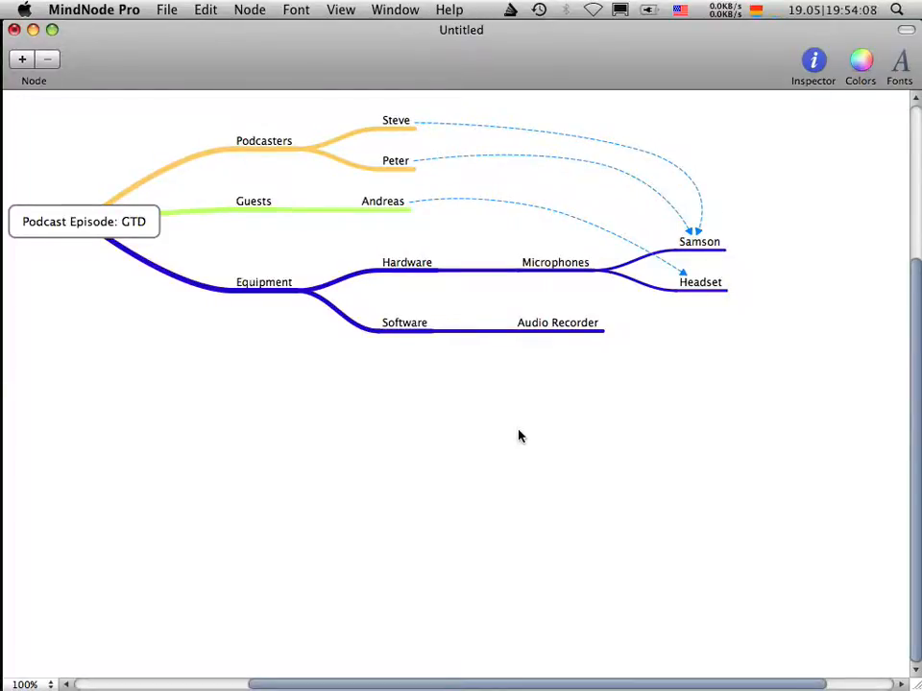
Export the mind map as a TIFF image via File > Export.
click(165, 10)
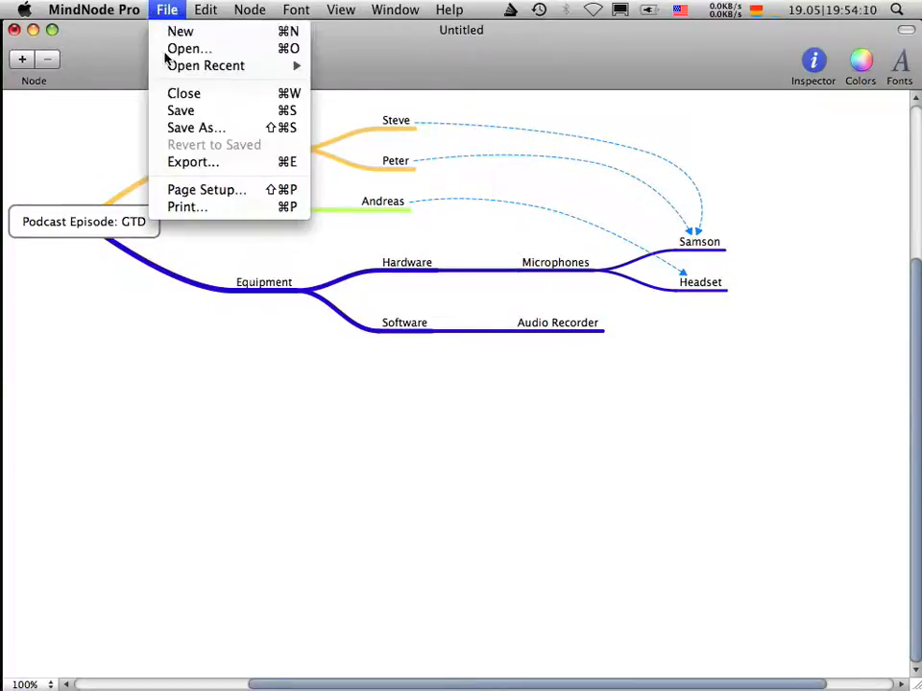
click(403, 384)
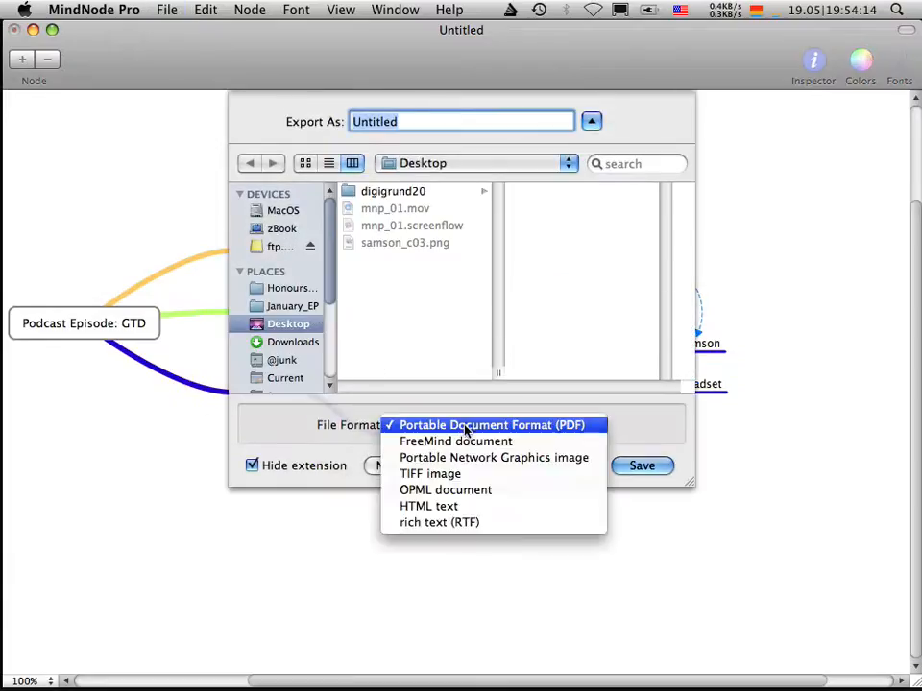
mouse_move(577, 430)
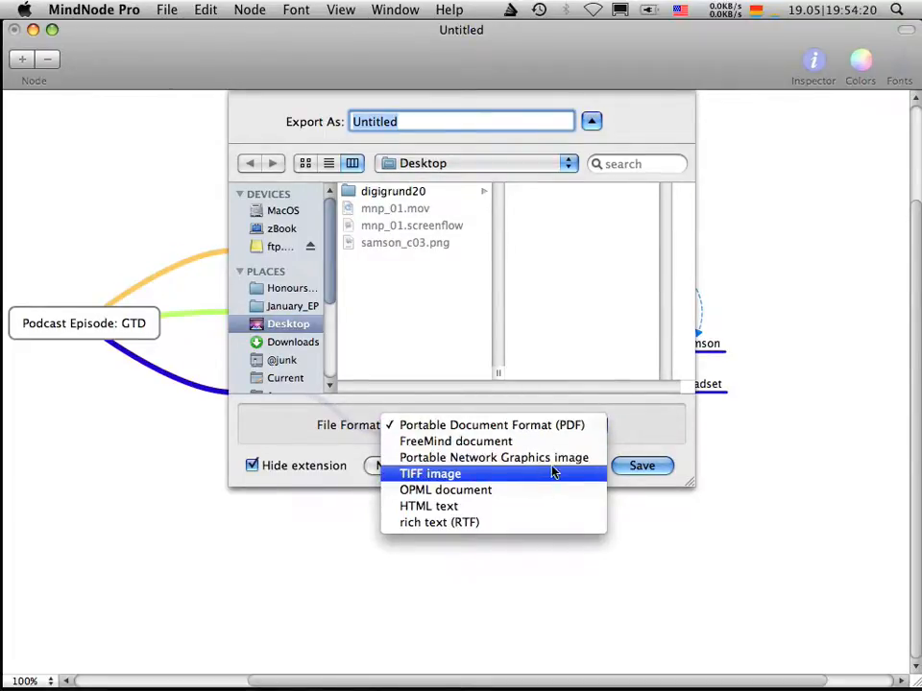
click(491, 425)
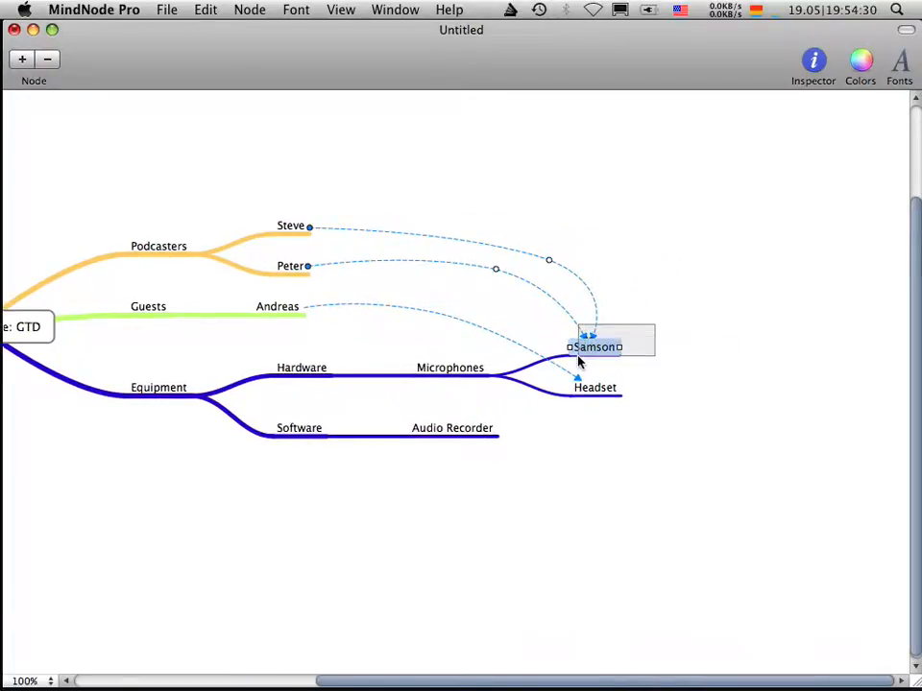
Enable Samson as a hyperlink in the Inspector's Link settings.
click(738, 371)
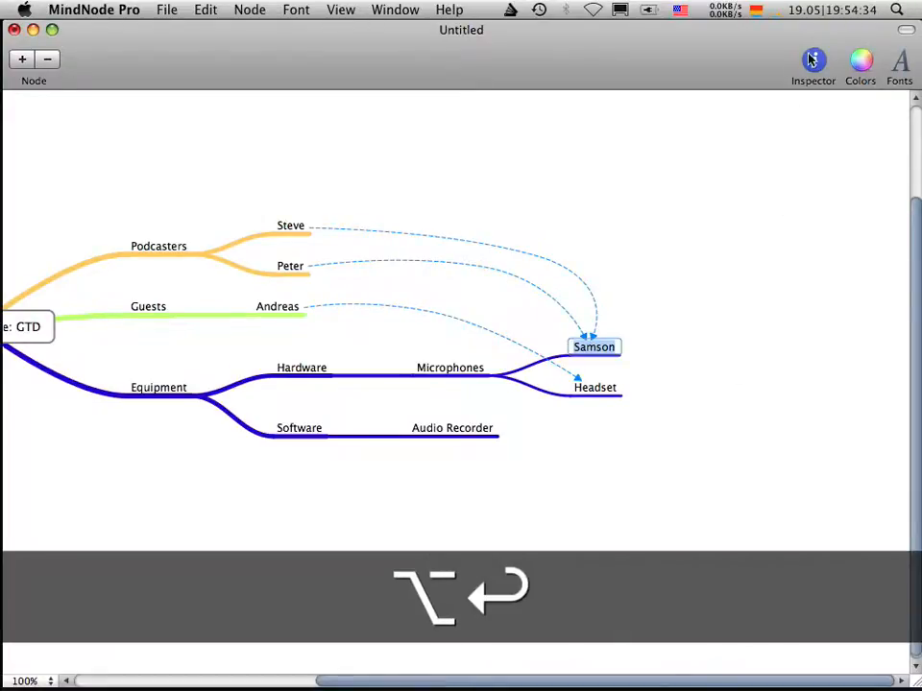
click(812, 60)
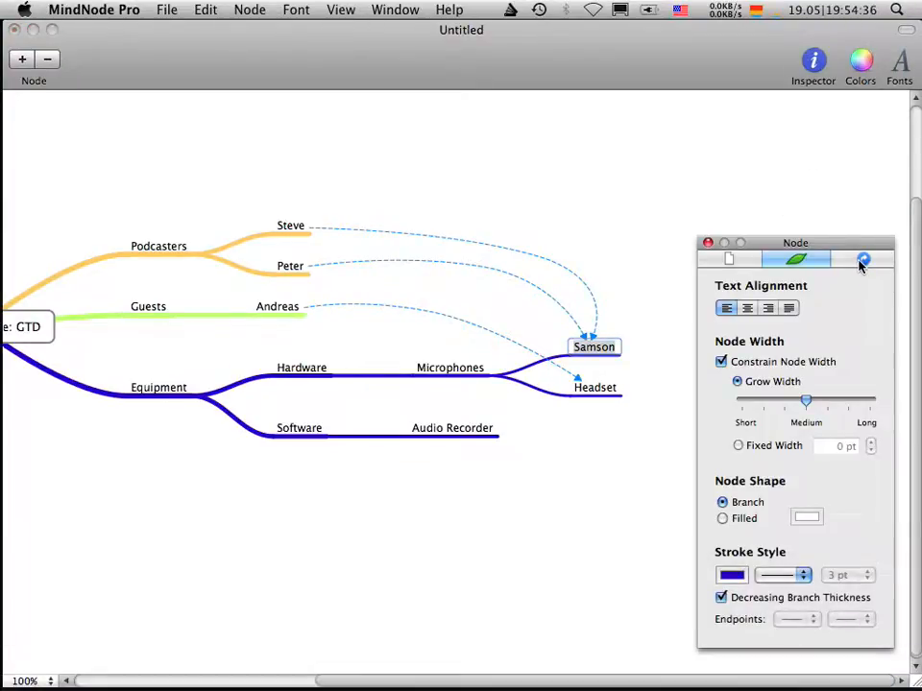
click(863, 260)
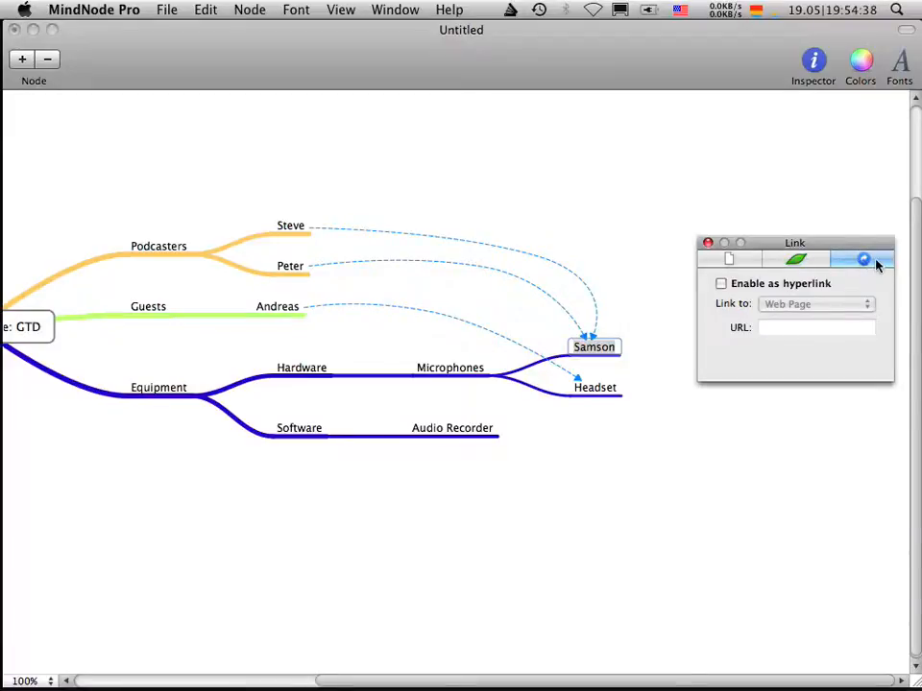
mouse_move(739, 286)
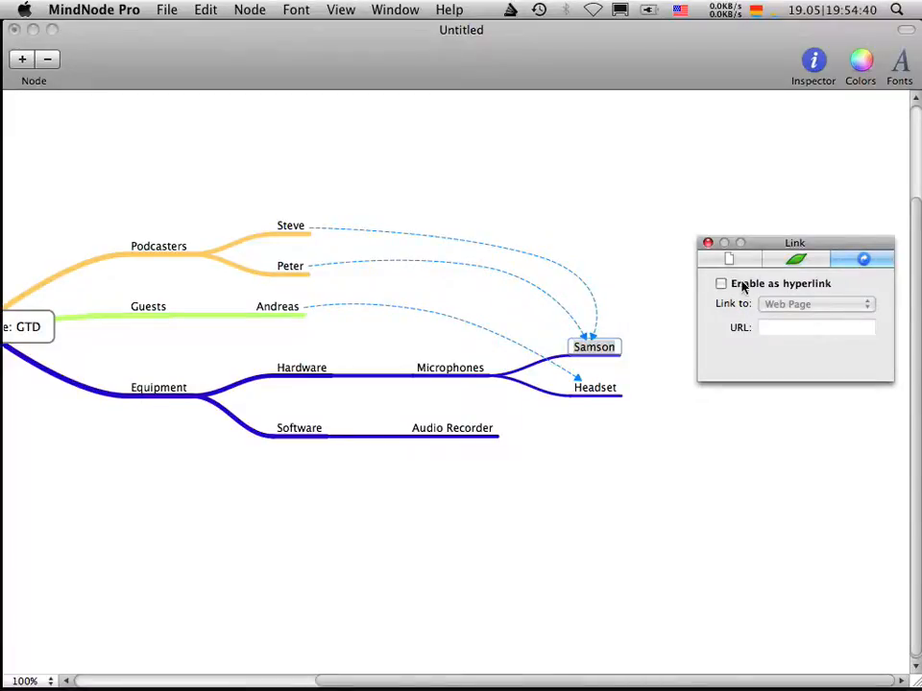
click(722, 285)
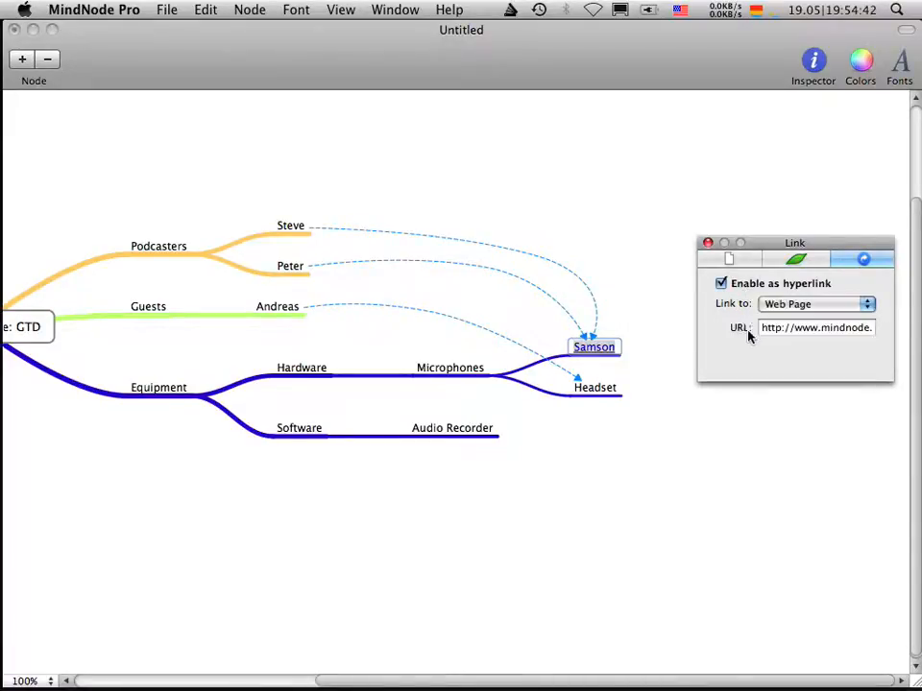
Switch Samson's link type to Mail Message with placeholder address and subject.
click(814, 304)
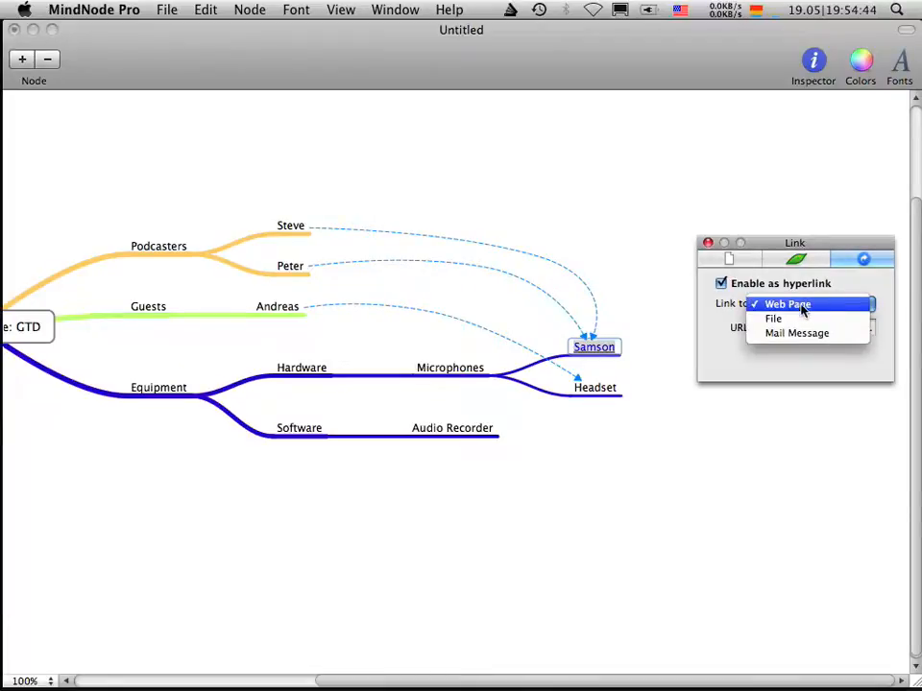
click(795, 334)
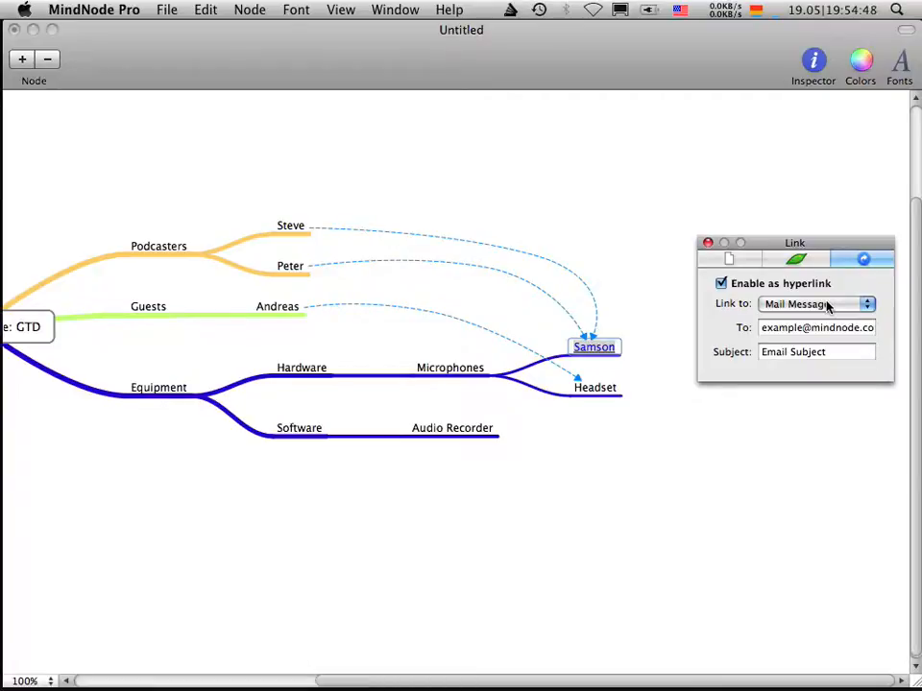
click(722, 283)
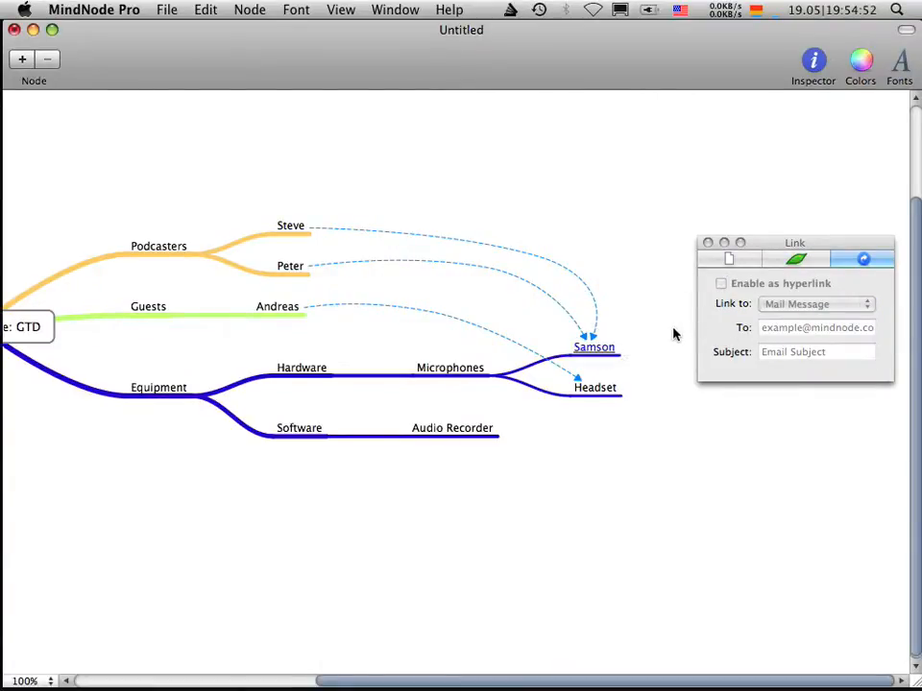
click(722, 282)
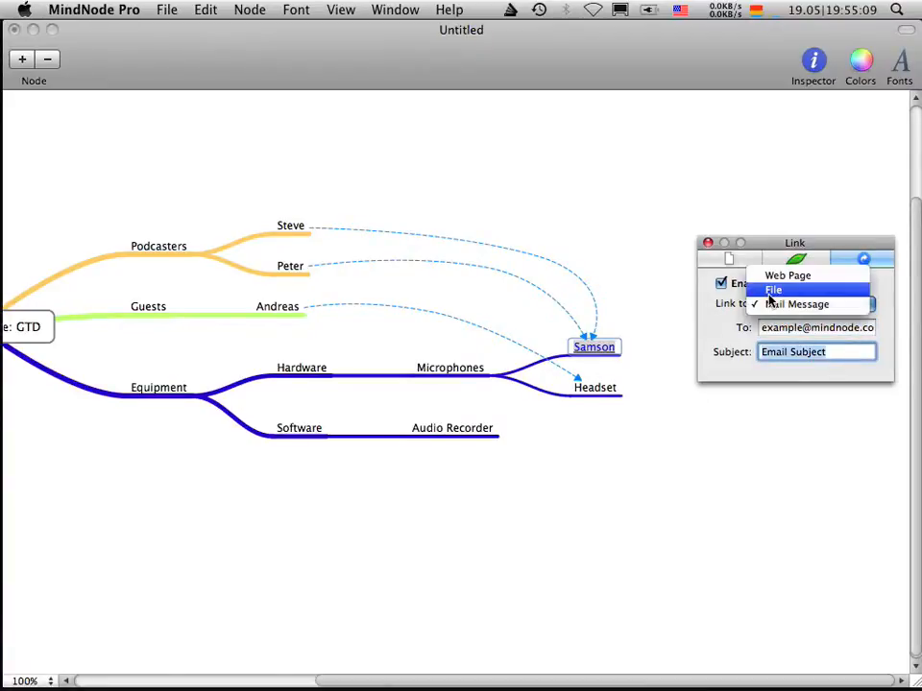
Set Samson's link to the file samson_c03.png on the Desktop.
click(772, 288)
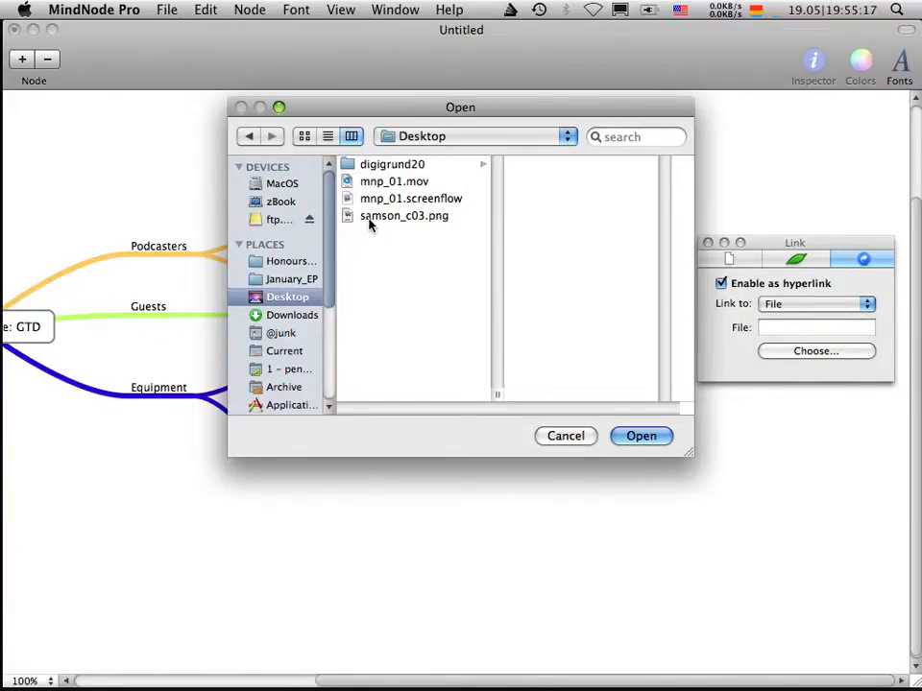
click(641, 436)
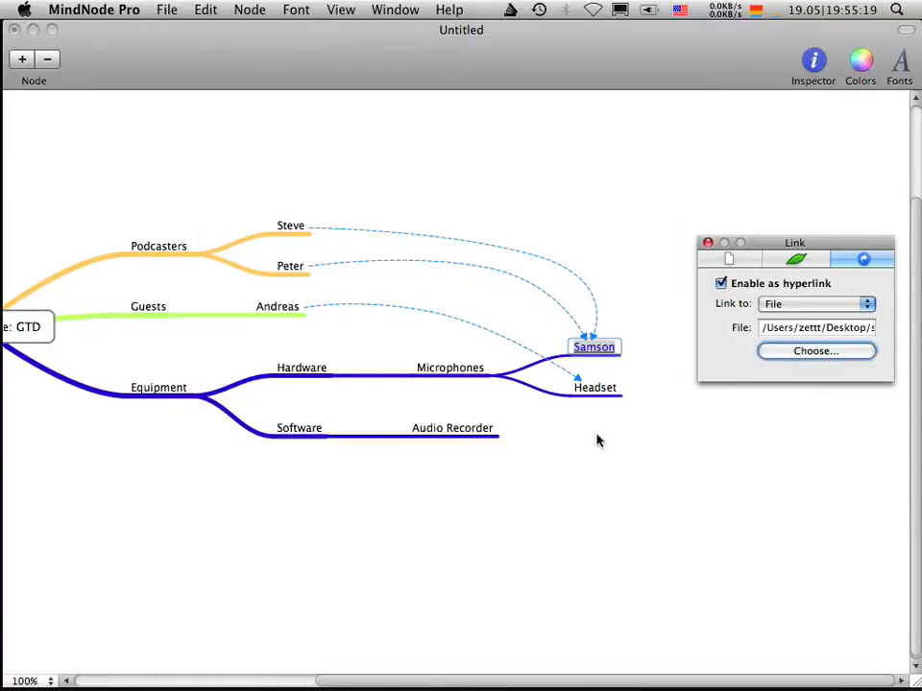
click(722, 282)
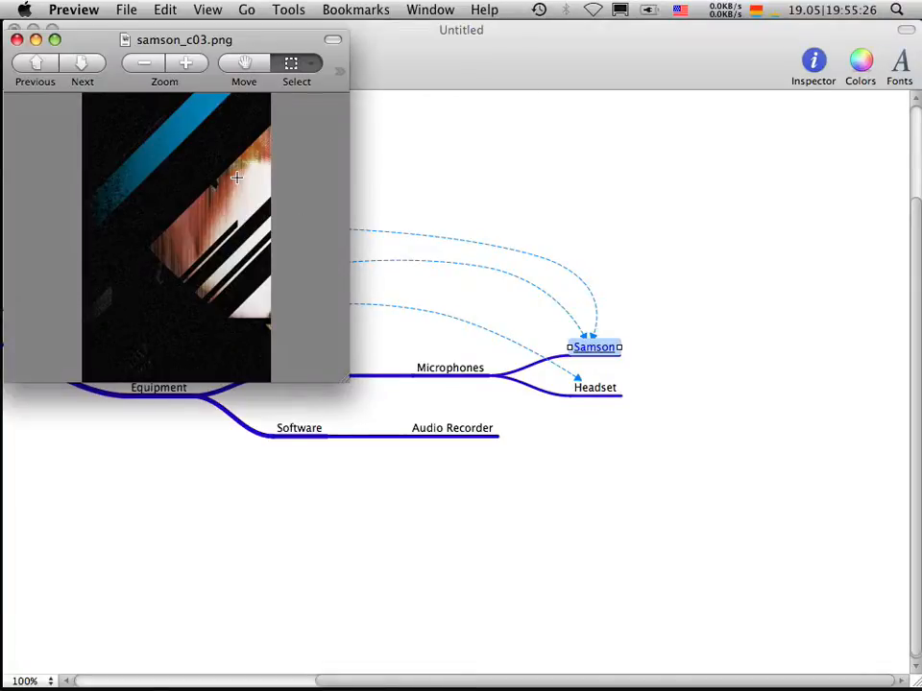
mouse_move(184, 63)
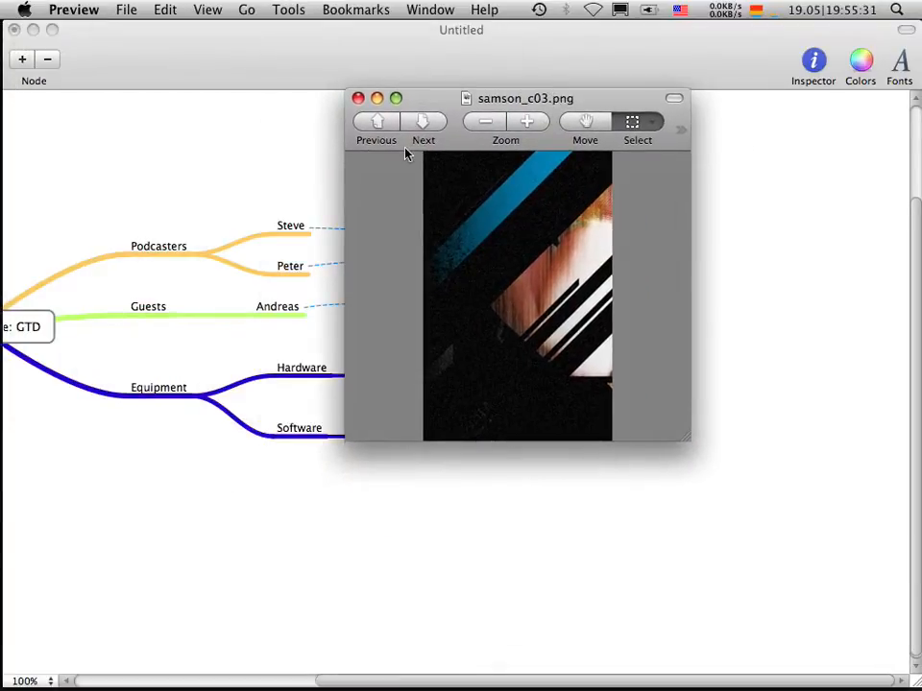
Quit Preview after viewing samson_c03.png, returning to the mind map.
key(cmd+q)
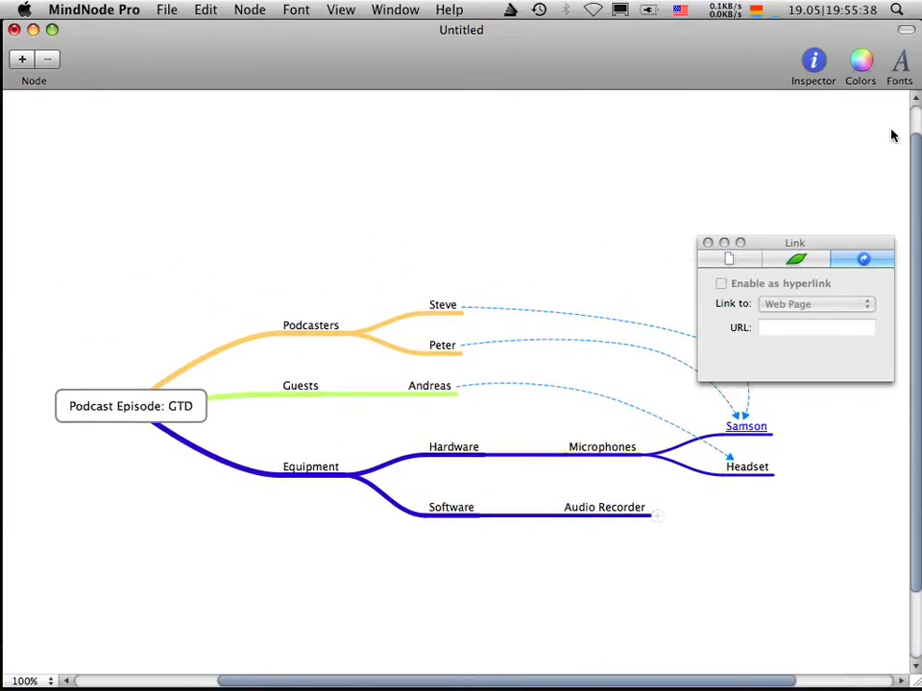
Show the document info titled 'Podcast Episode: GTD' and the About MindNode Pro 1.3.1 window.
drag(795, 242, 674, 39)
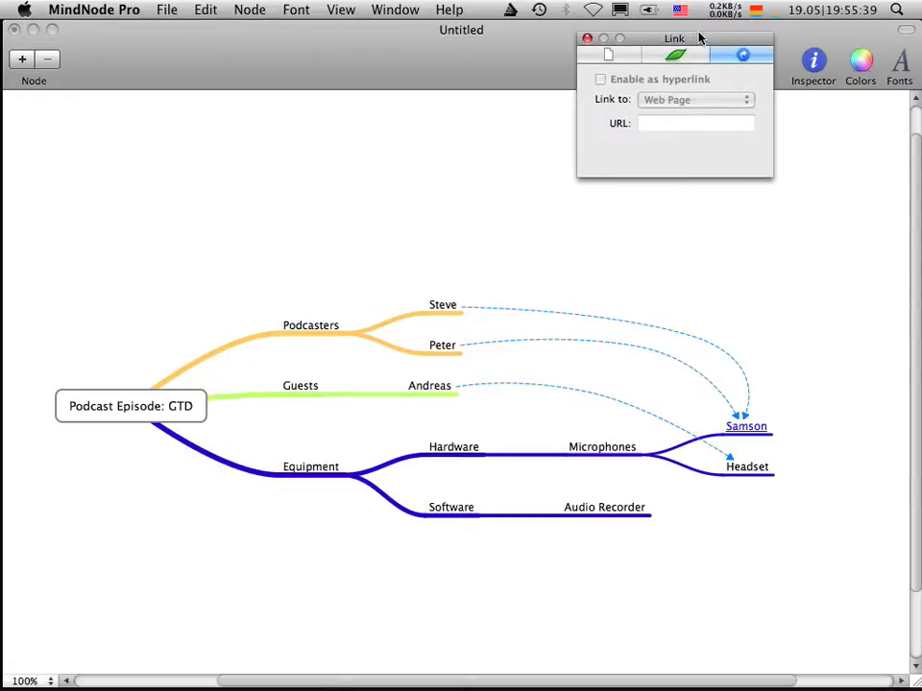
click(605, 46)
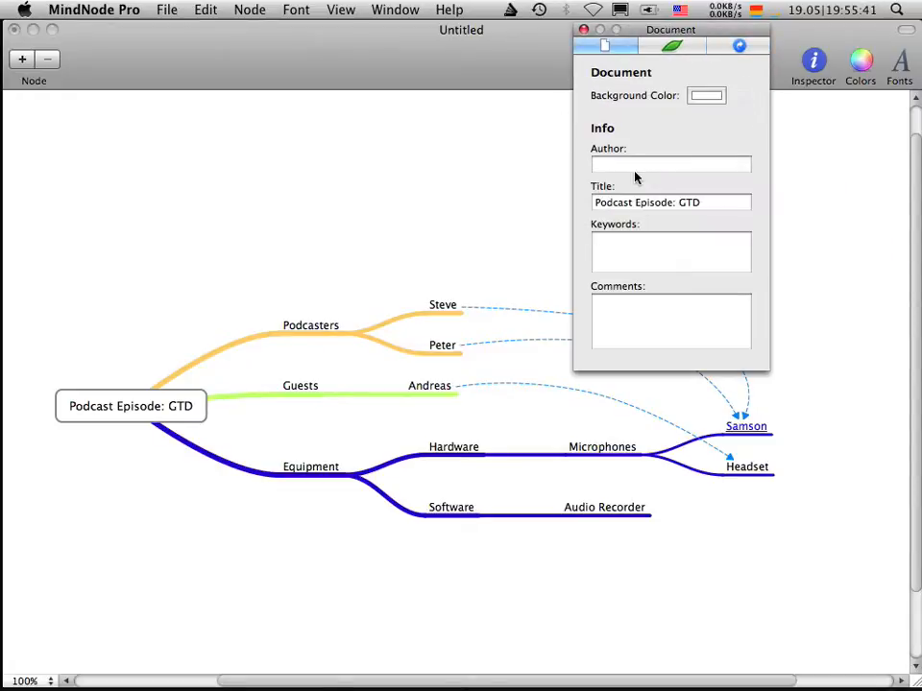
mouse_move(81, 38)
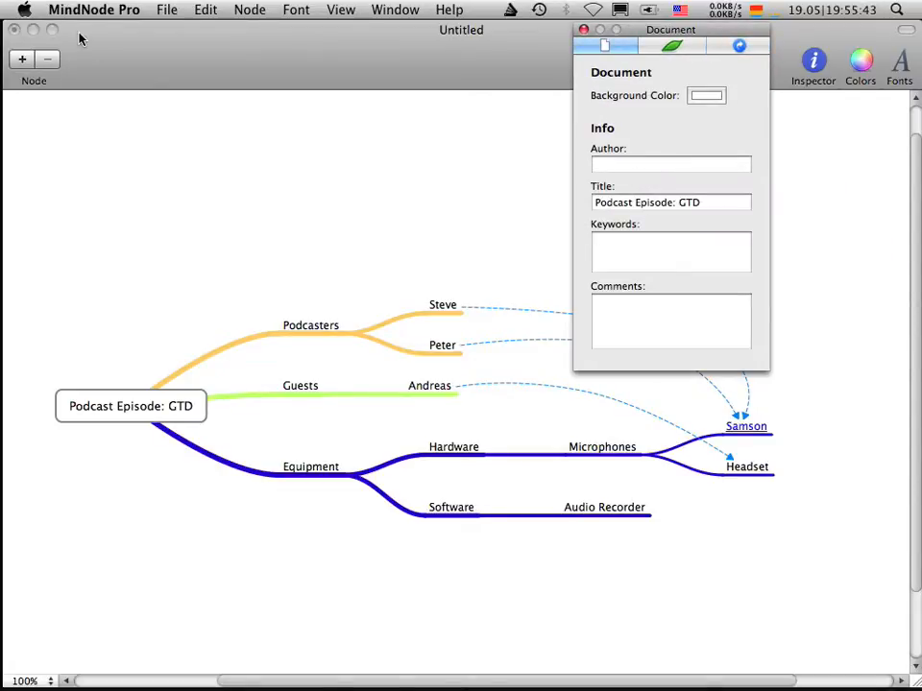
click(94, 7)
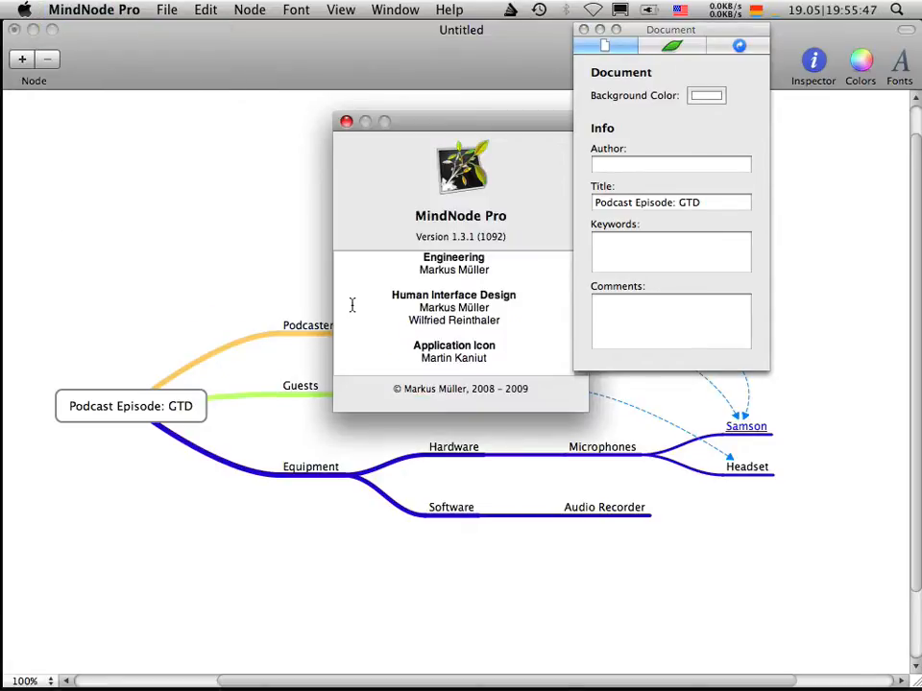
mouse_move(354, 242)
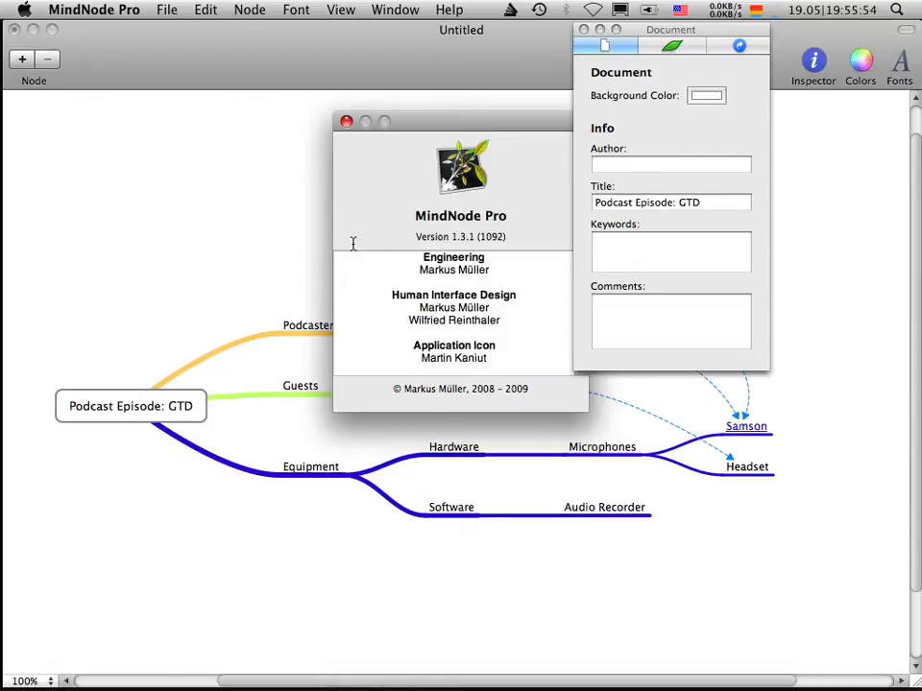
mouse_move(438, 212)
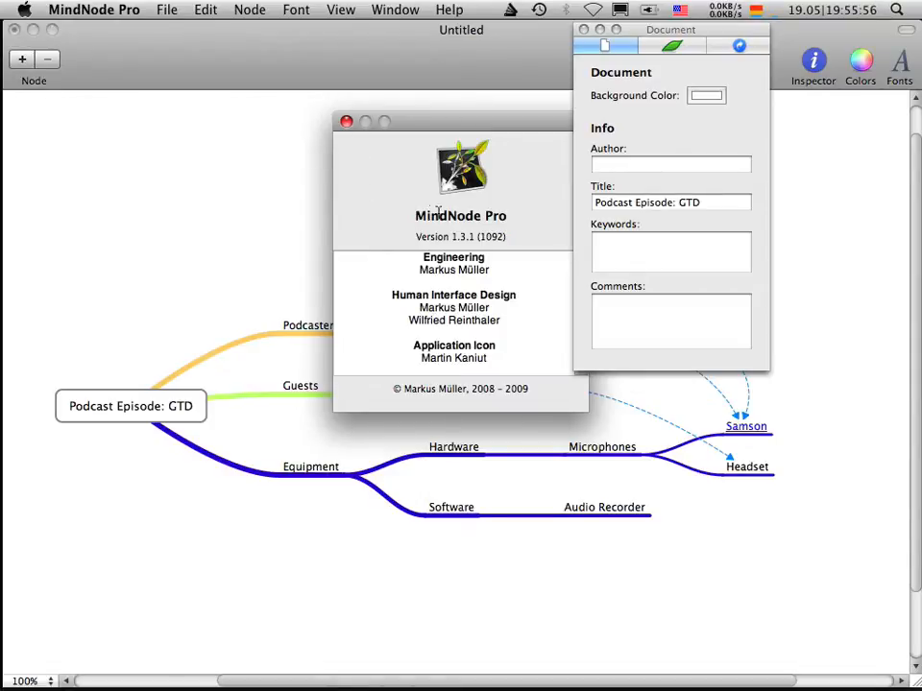
mouse_move(375, 188)
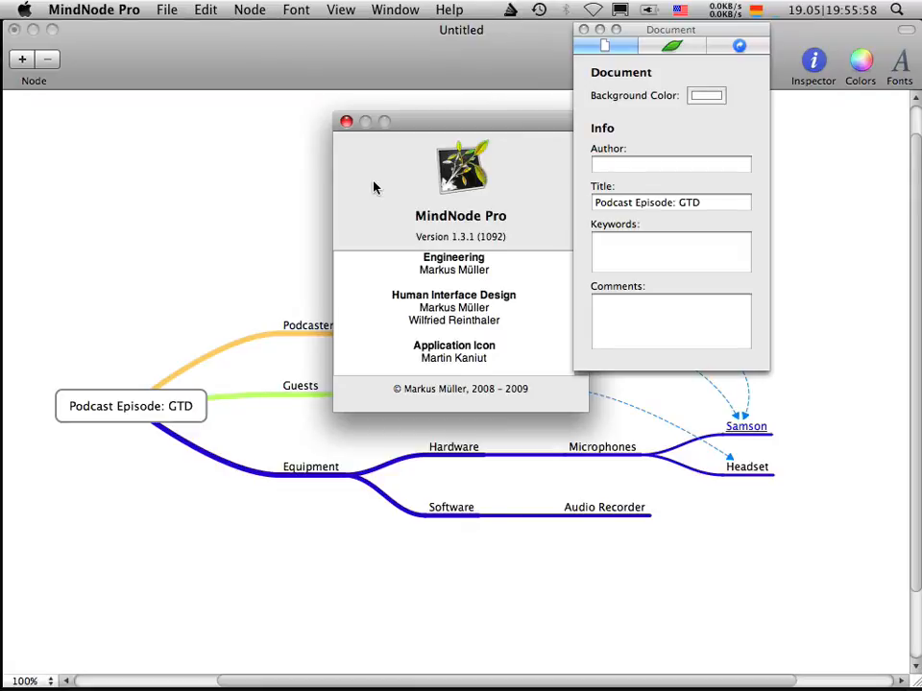